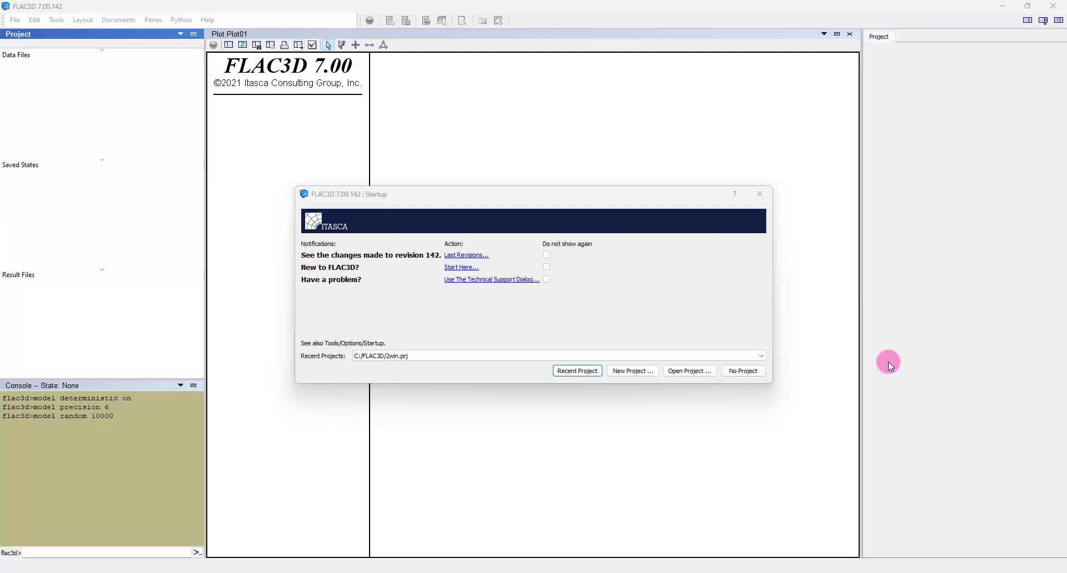
pyautogui.moveTo(862, 321)
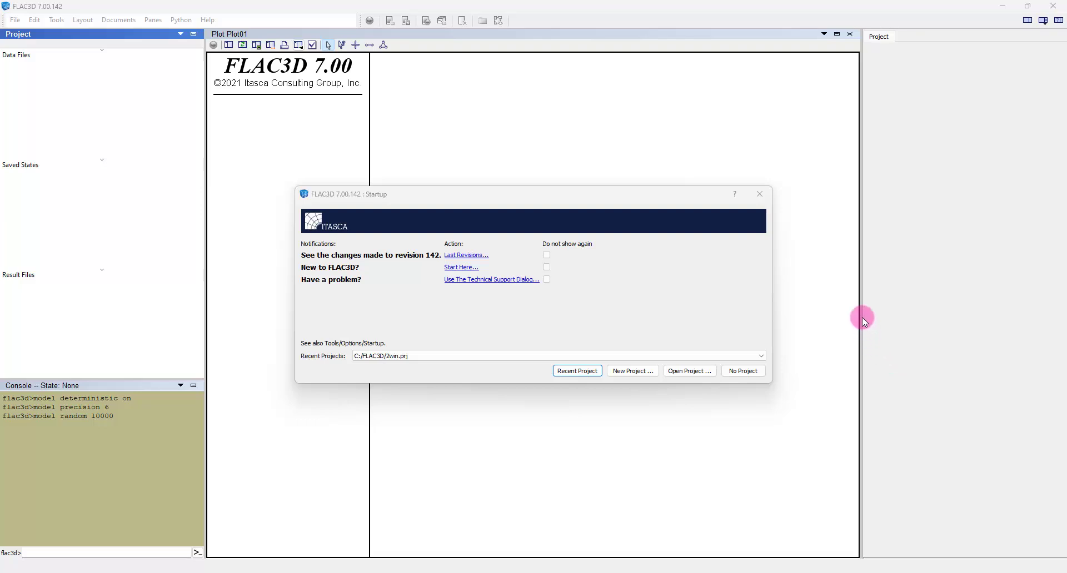
pyautogui.moveTo(863, 313)
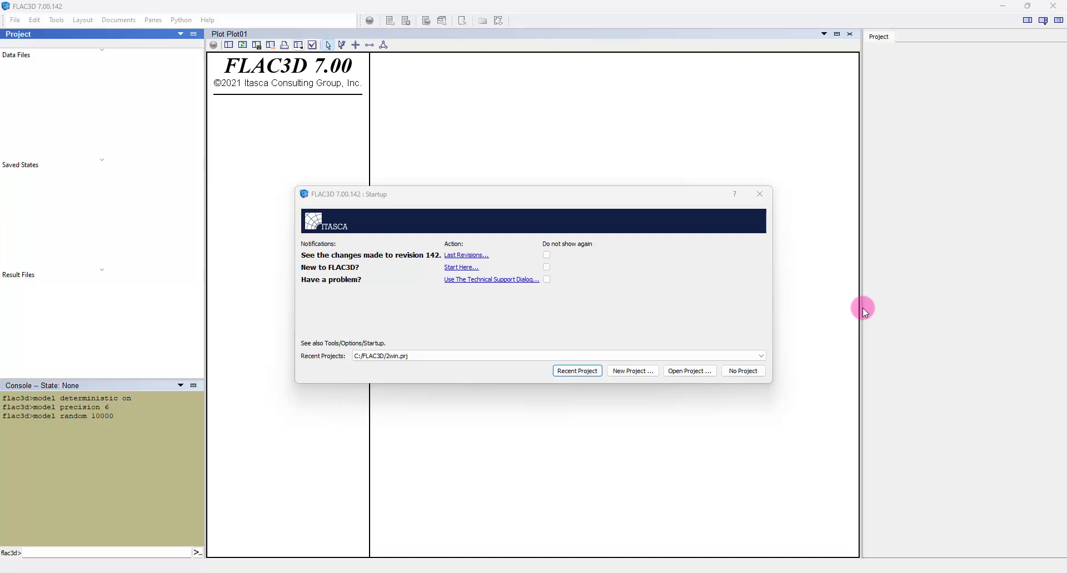
pyautogui.moveTo(612, 383)
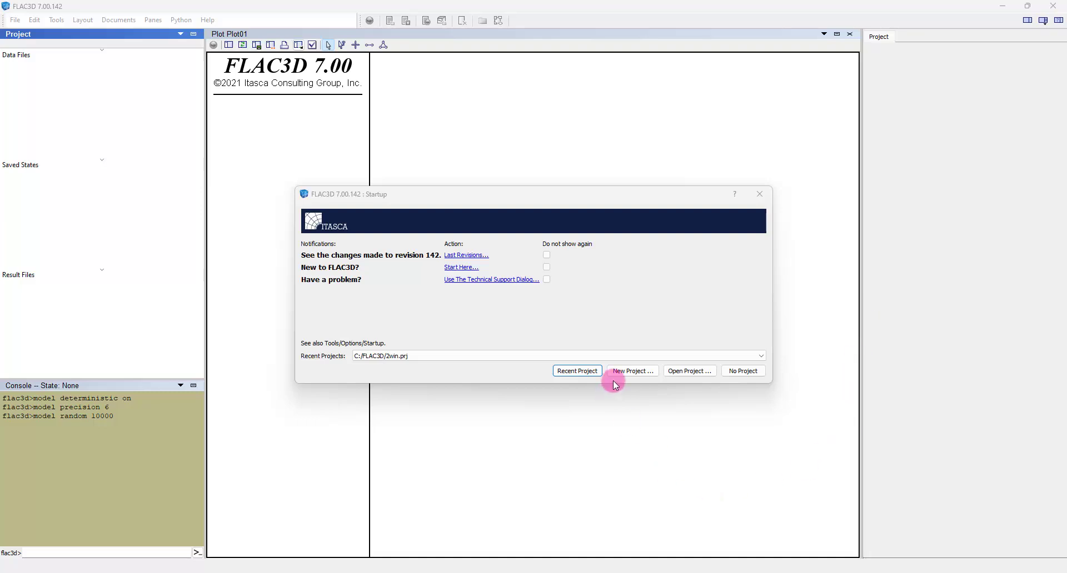
# - Create a new project named 'Helical Pile' and save it in C:\FLAC3D
pyautogui.click(631, 370)
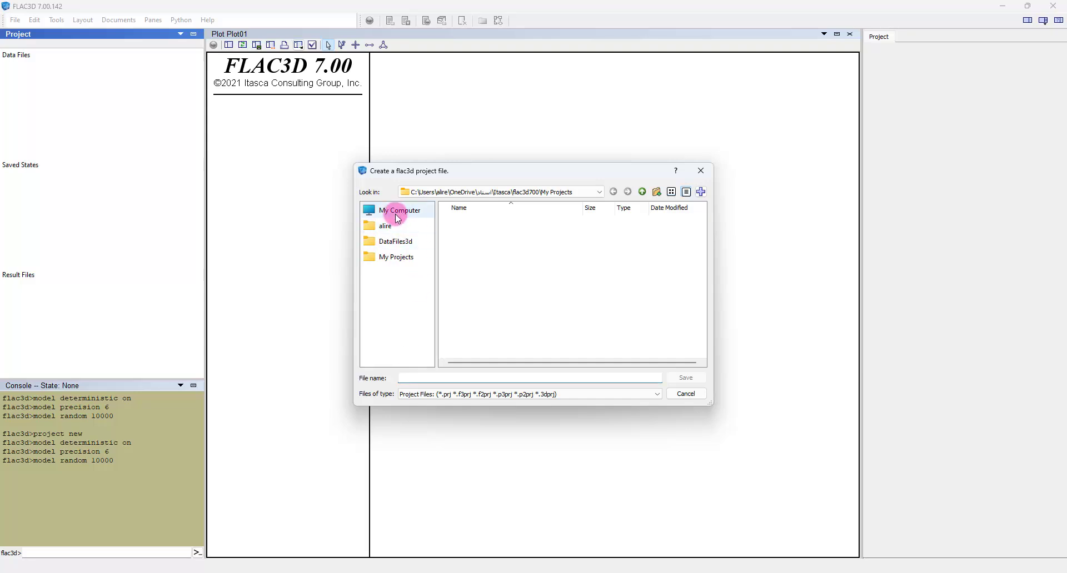
pyautogui.write('Hello')
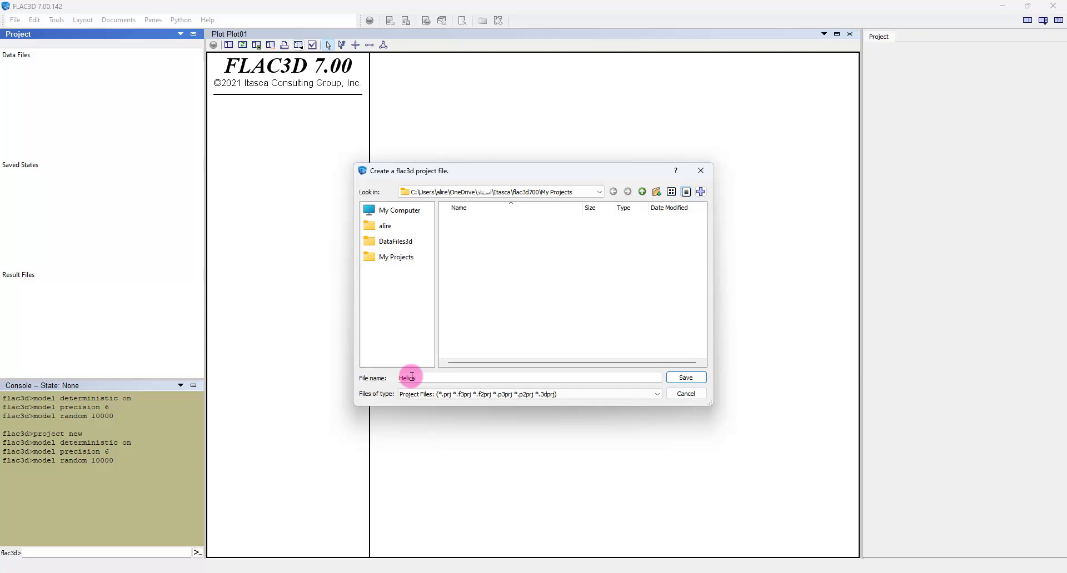
pyautogui.write('Pile')
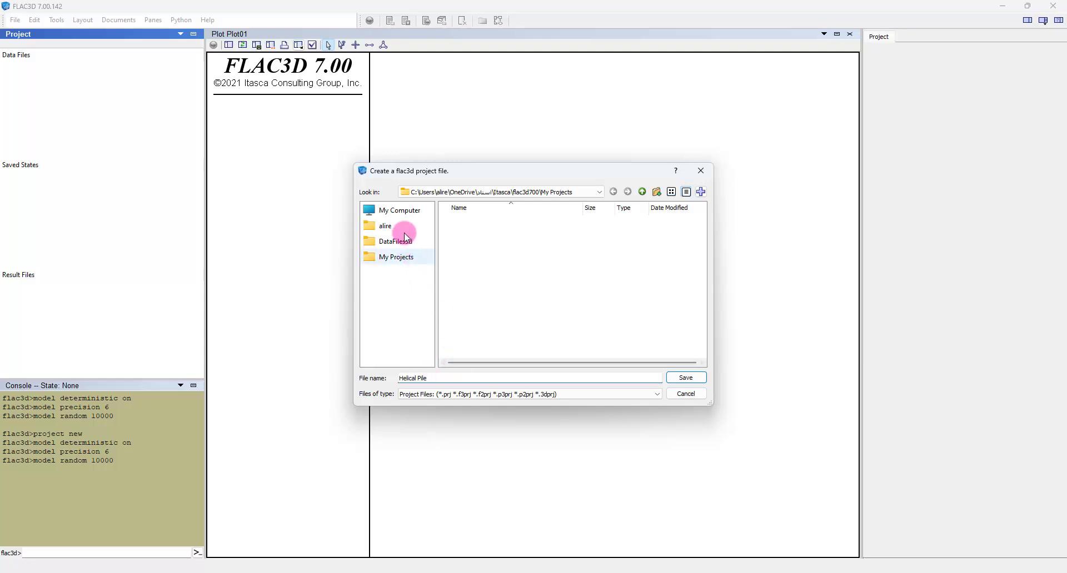
pyautogui.click(400, 210)
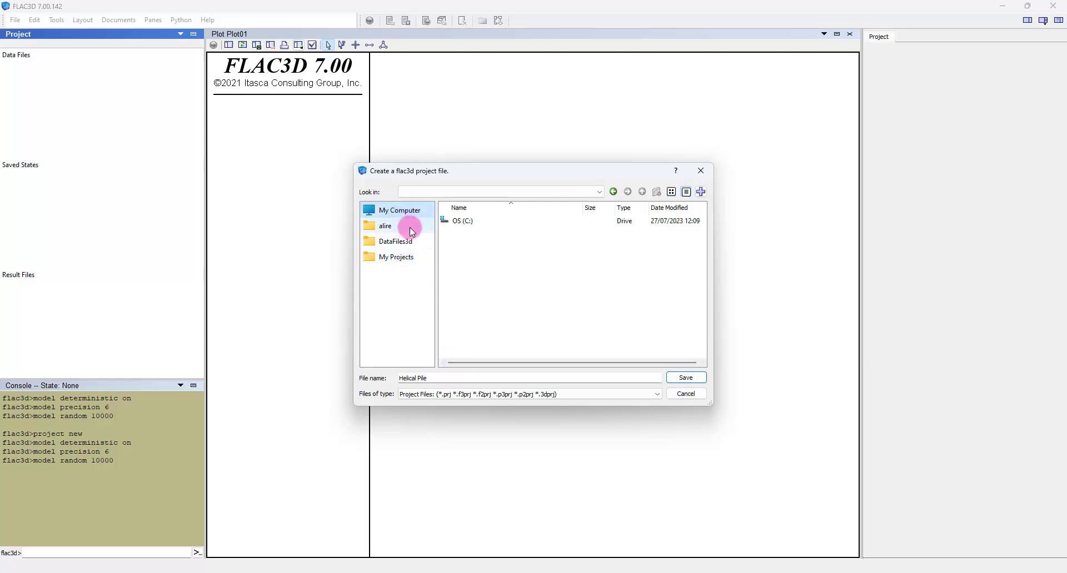
pyautogui.click(463, 221)
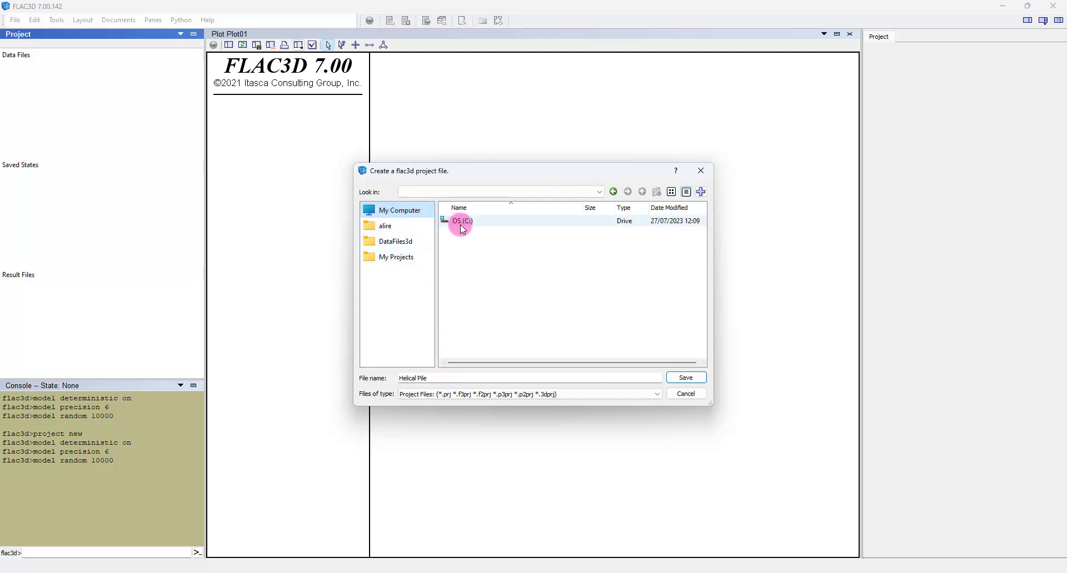
pyautogui.click(462, 221)
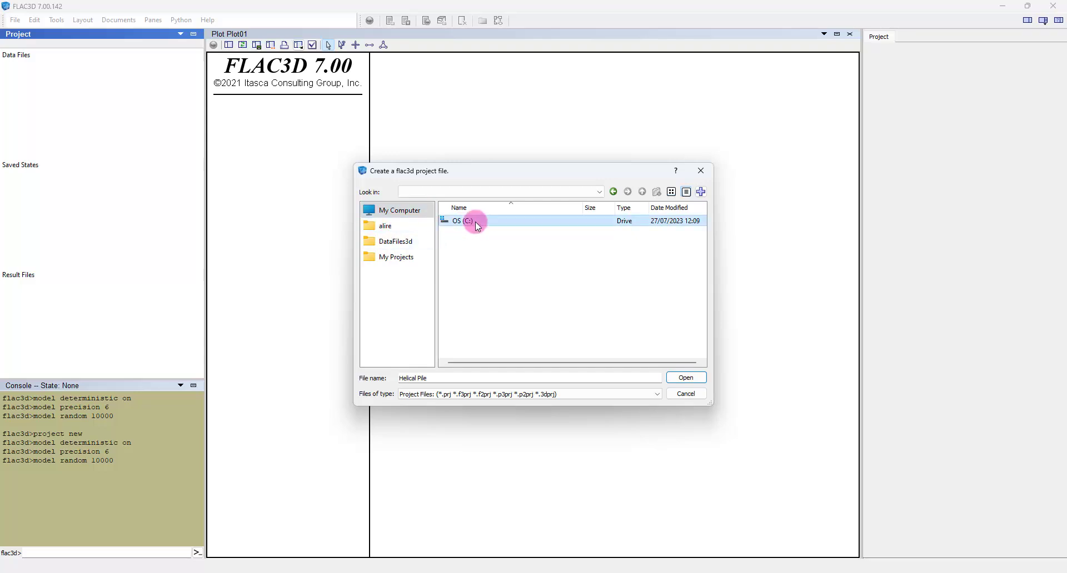
pyautogui.doubleClick(458, 221)
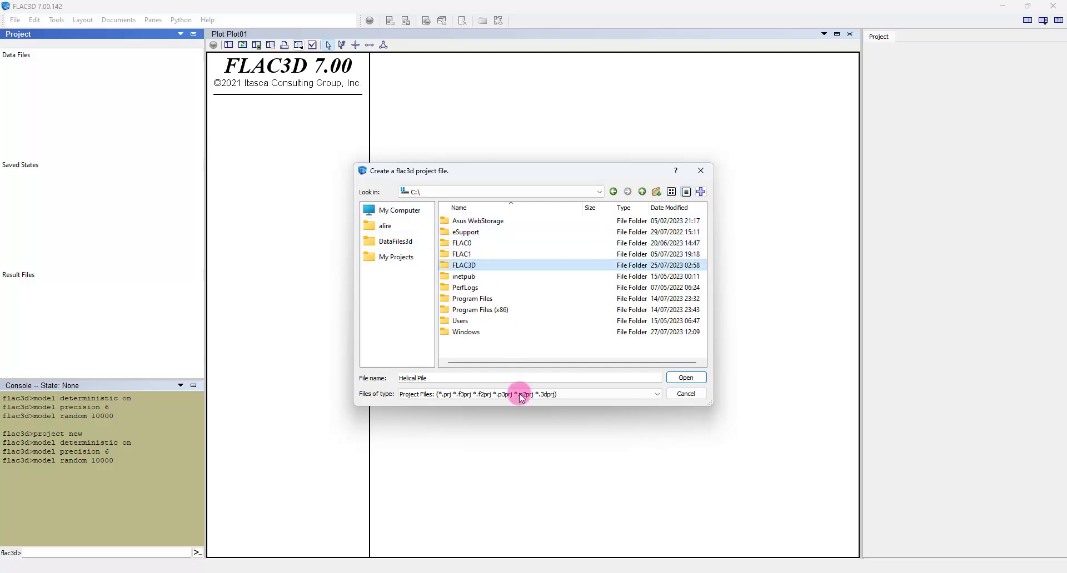
pyautogui.doubleClick(464, 265)
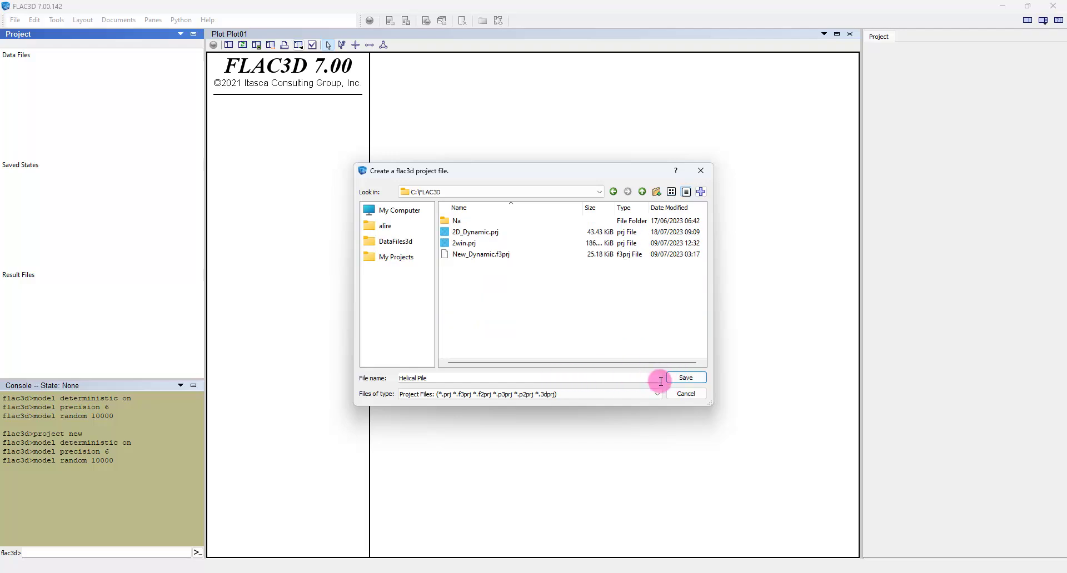
pyautogui.click(685, 377)
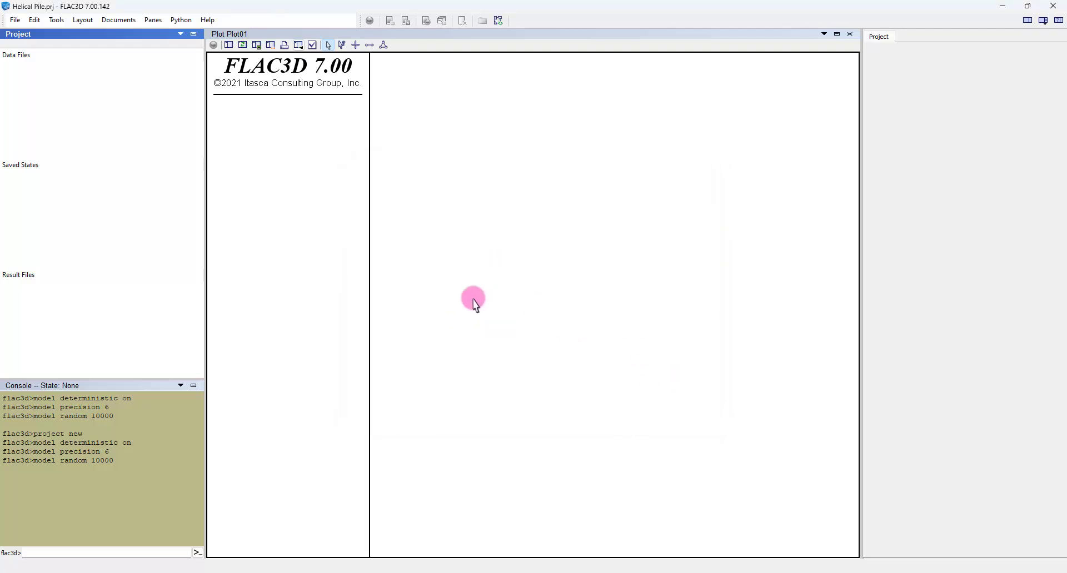
pyautogui.moveTo(17, 34)
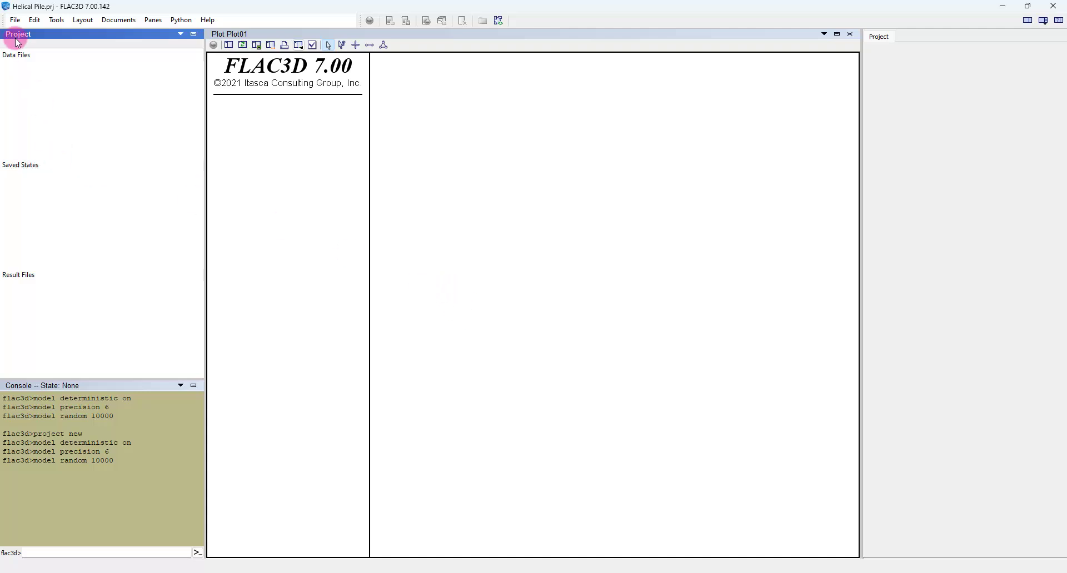
# - Open the File menu to show the project and file commands
pyautogui.click(14, 19)
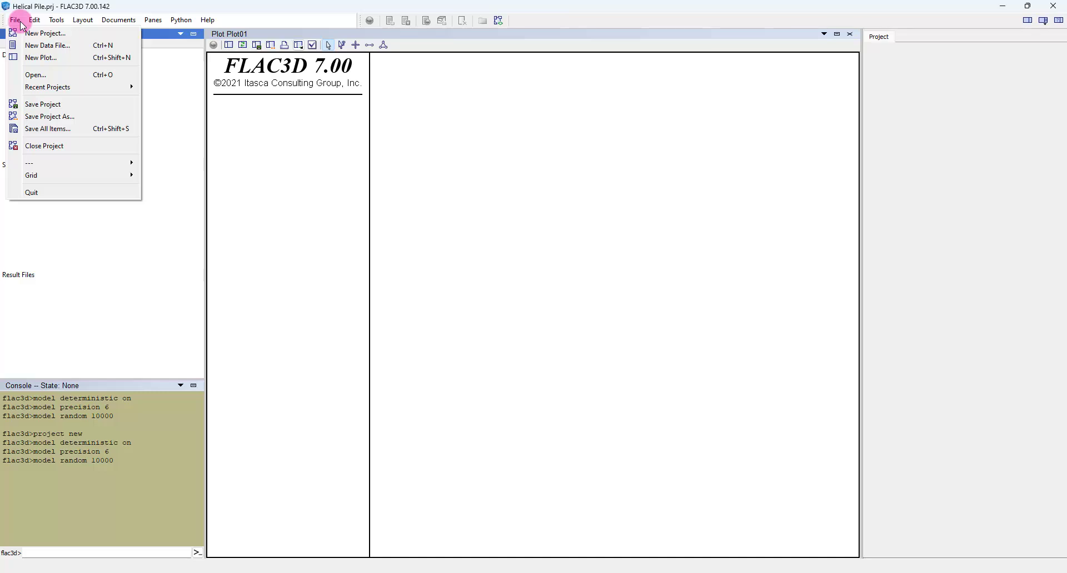
pyautogui.moveTo(48, 116)
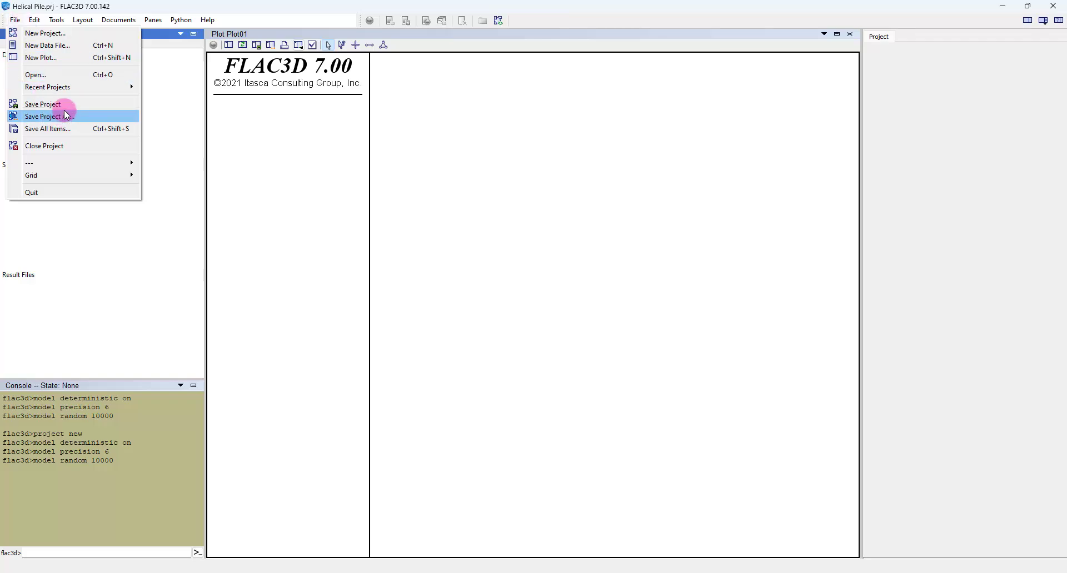
pyautogui.moveTo(44, 75)
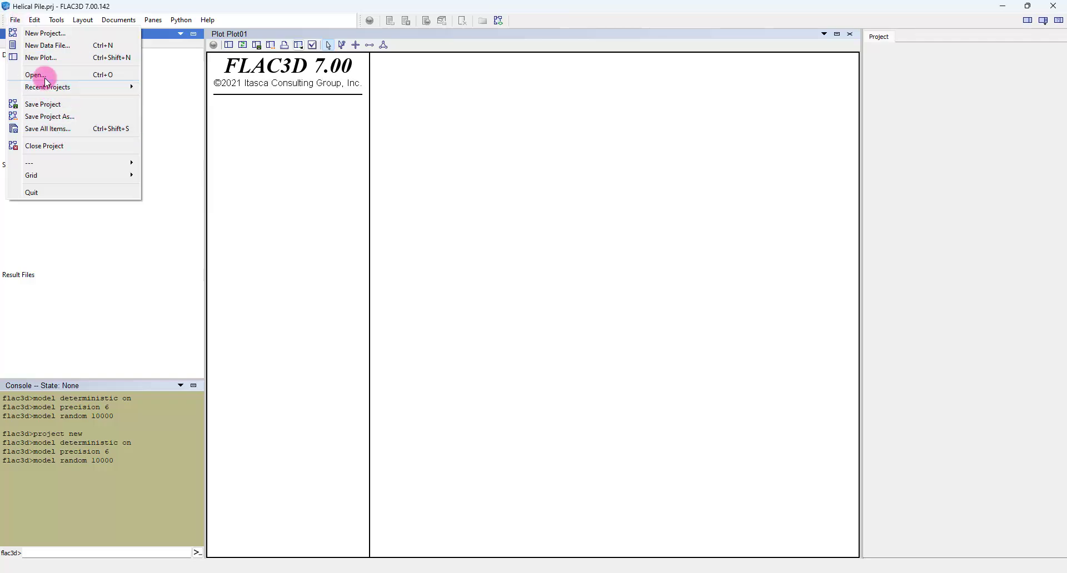
# - Import the grid file '3helix v.f3grid' from the Downloads folder
pyautogui.click(36, 74)
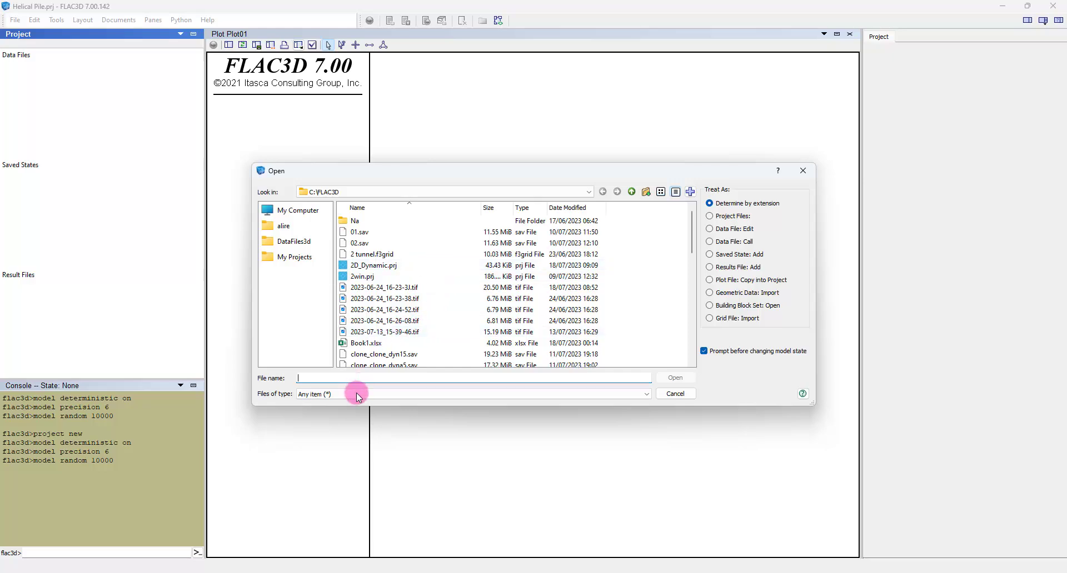
pyautogui.click(643, 394)
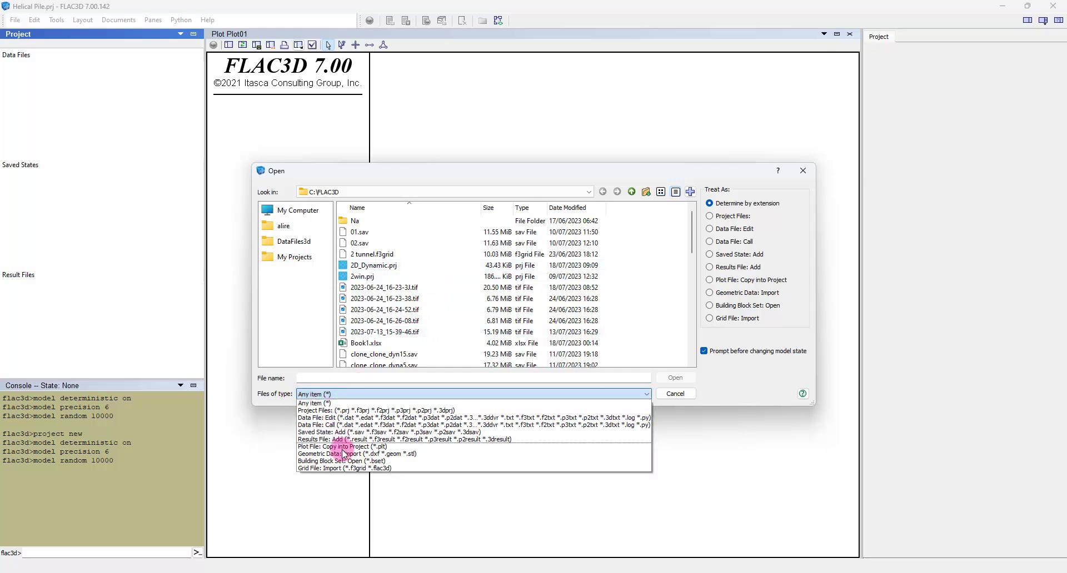
pyautogui.moveTo(316, 468)
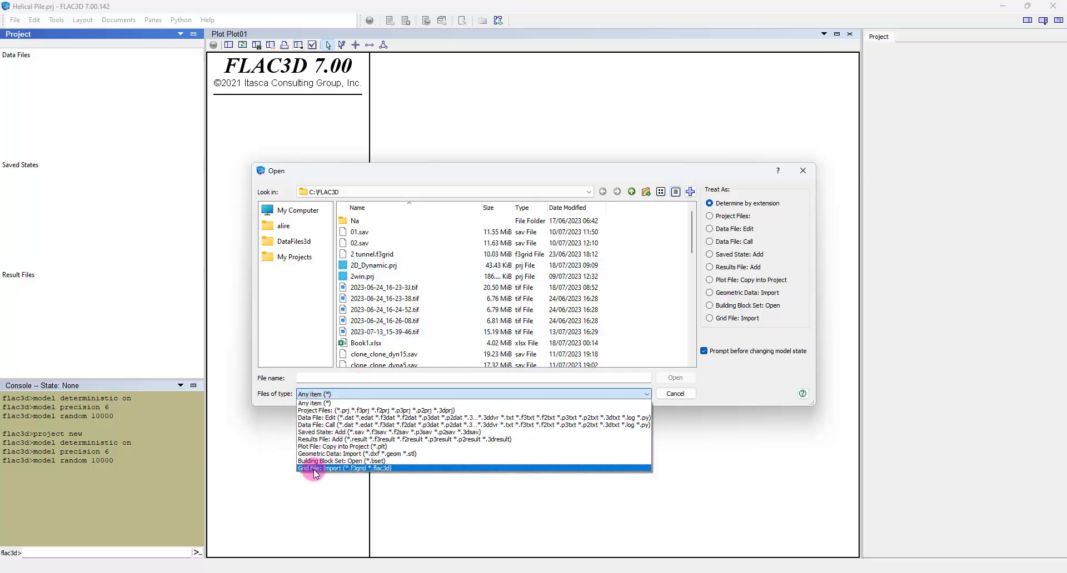
pyautogui.click(343, 468)
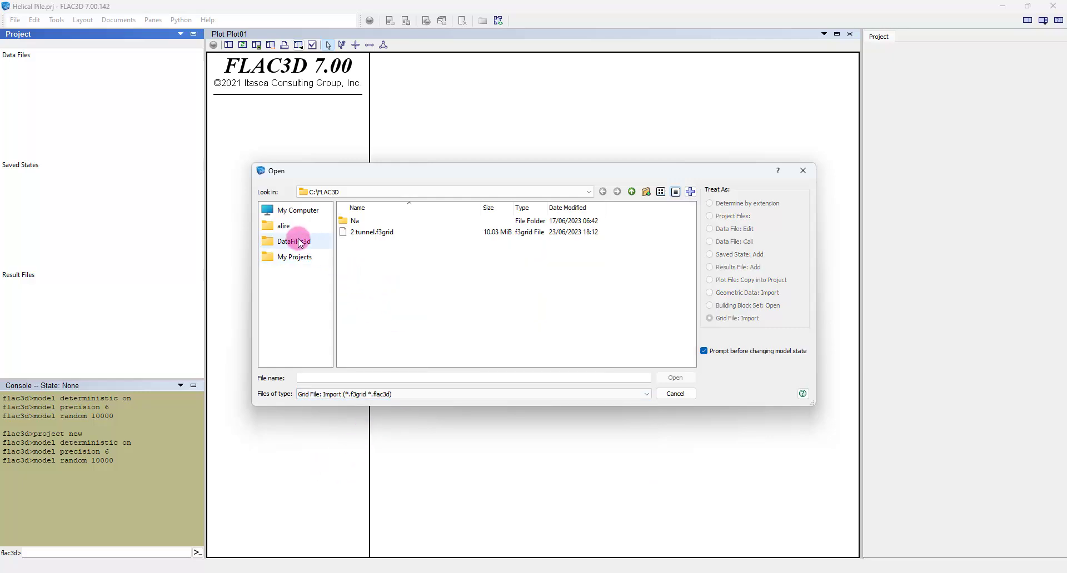
pyautogui.click(297, 210)
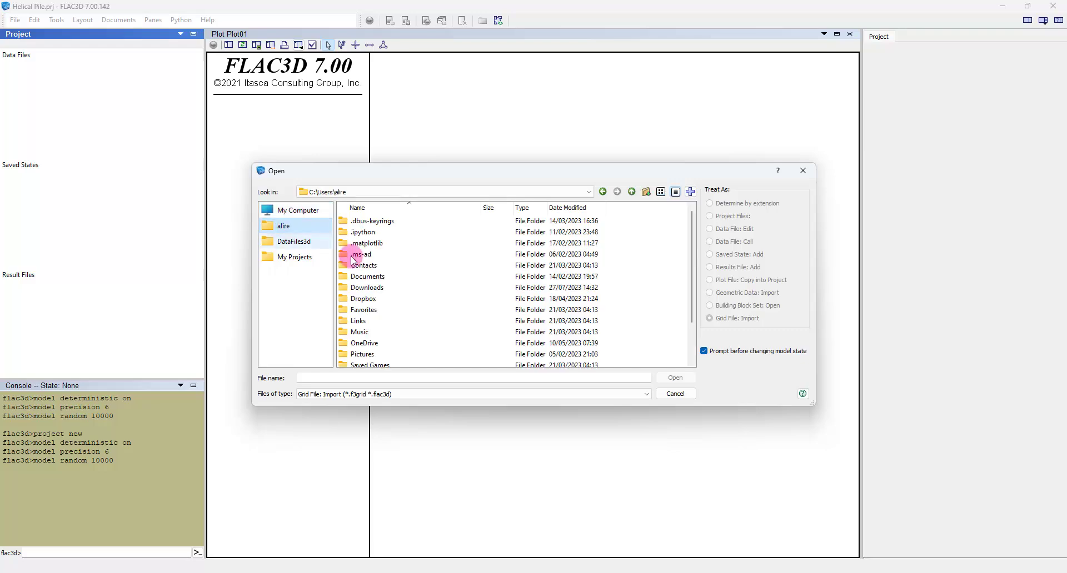
pyautogui.doubleClick(367, 287)
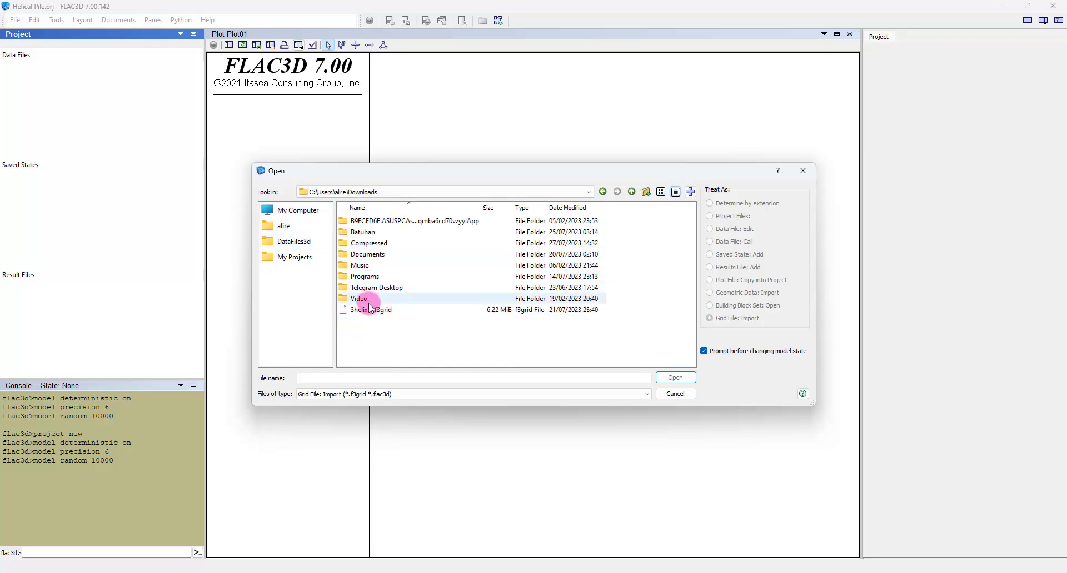
pyautogui.click(370, 309)
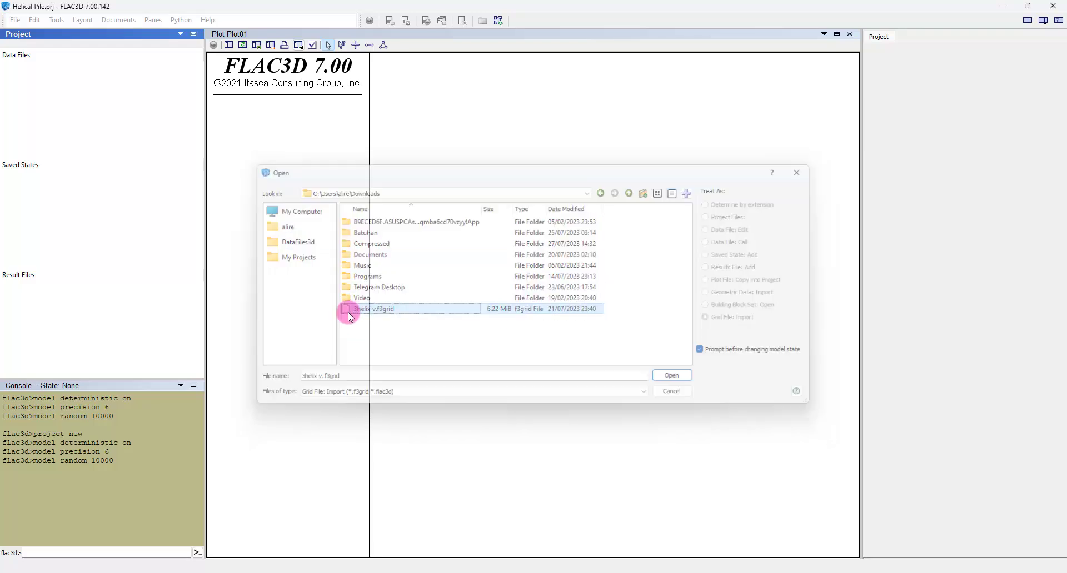
pyautogui.click(670, 375)
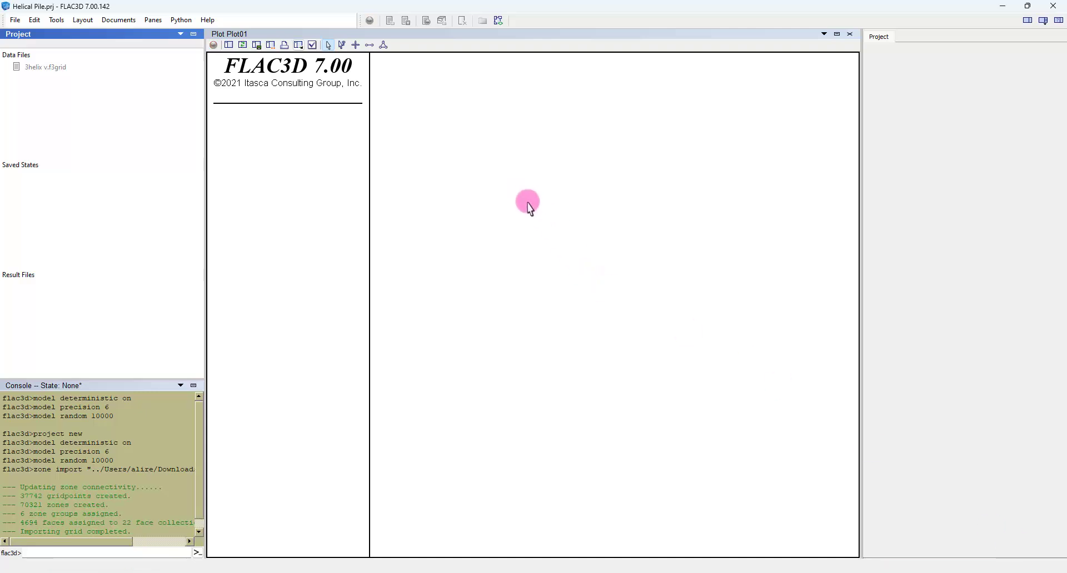
# - Open the Add Plot Item dialog for the empty Plot01
pyautogui.rightClick(527, 204)
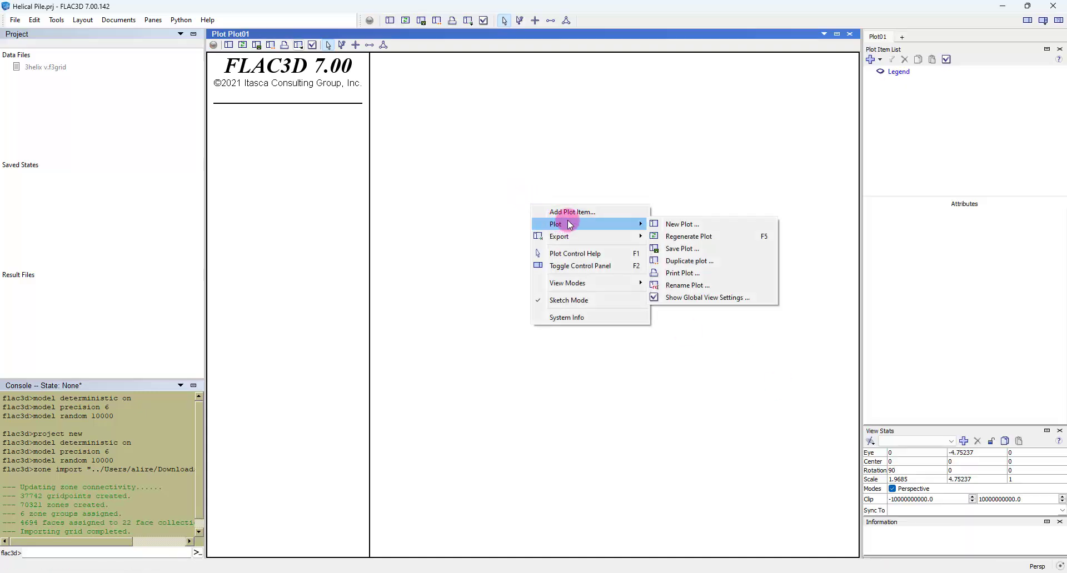
pyautogui.click(572, 212)
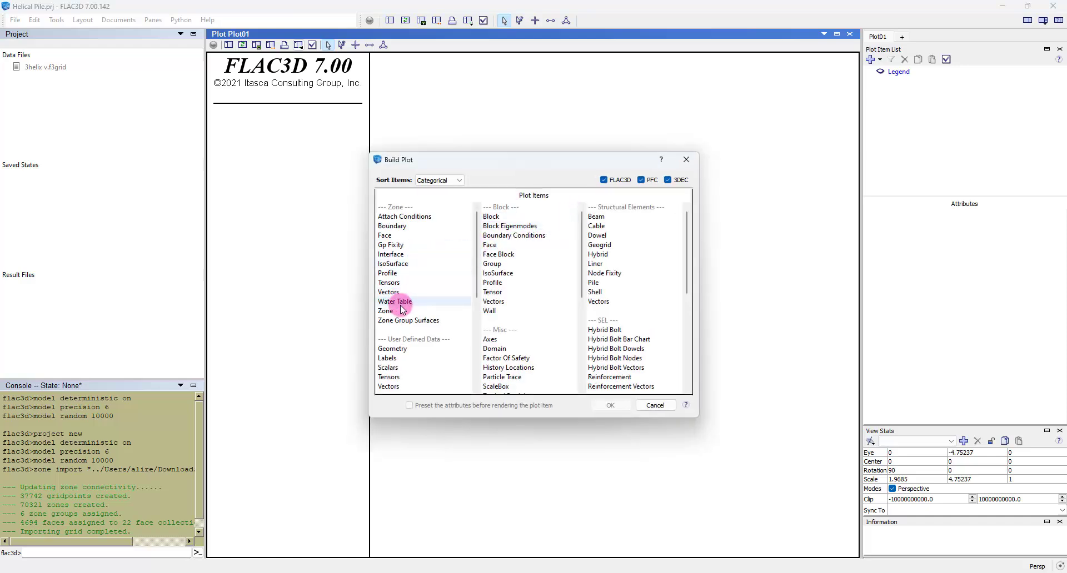
pyautogui.moveTo(393, 311)
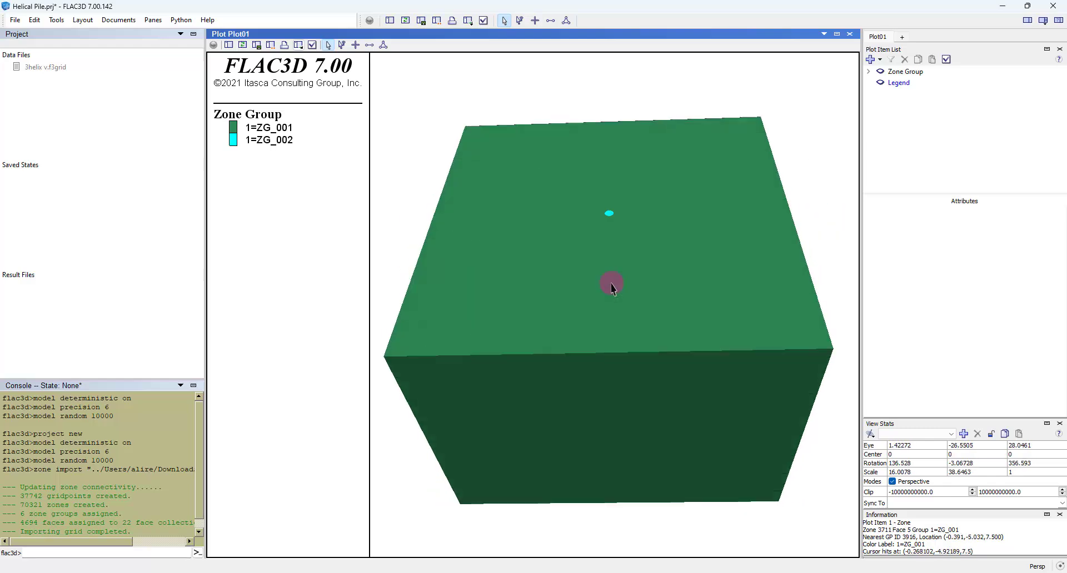
pyautogui.moveTo(612, 286); pyautogui.dragTo(660, 214)
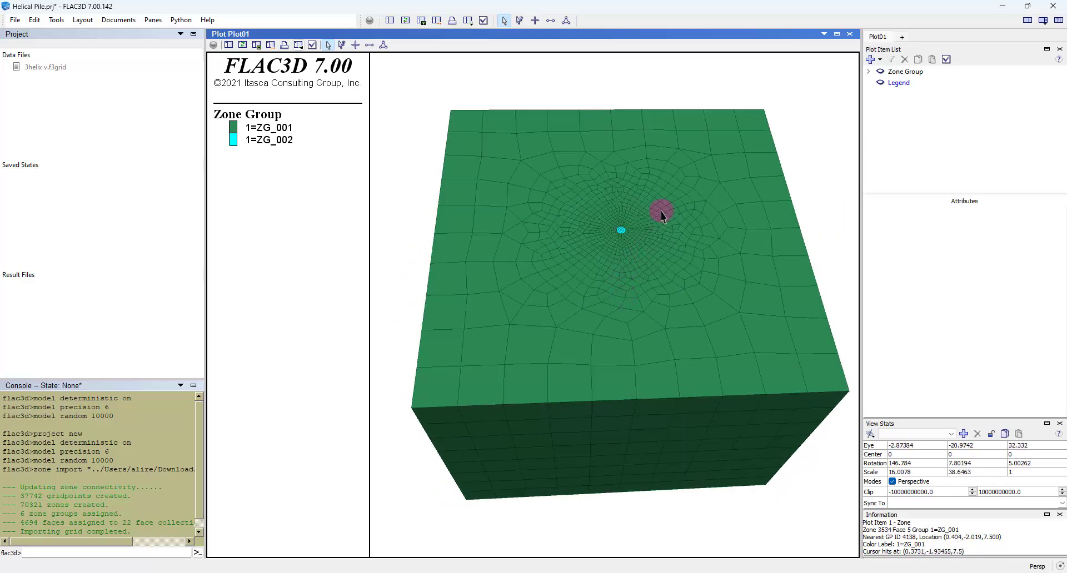
pyautogui.moveTo(638, 250)
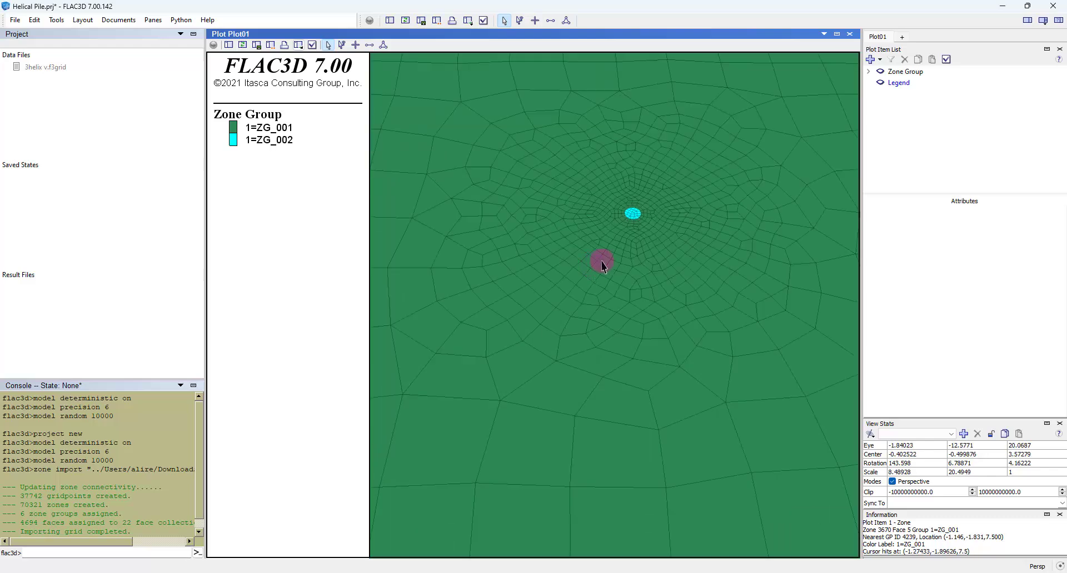
pyautogui.moveTo(612, 237); pyautogui.dragTo(571, 292)
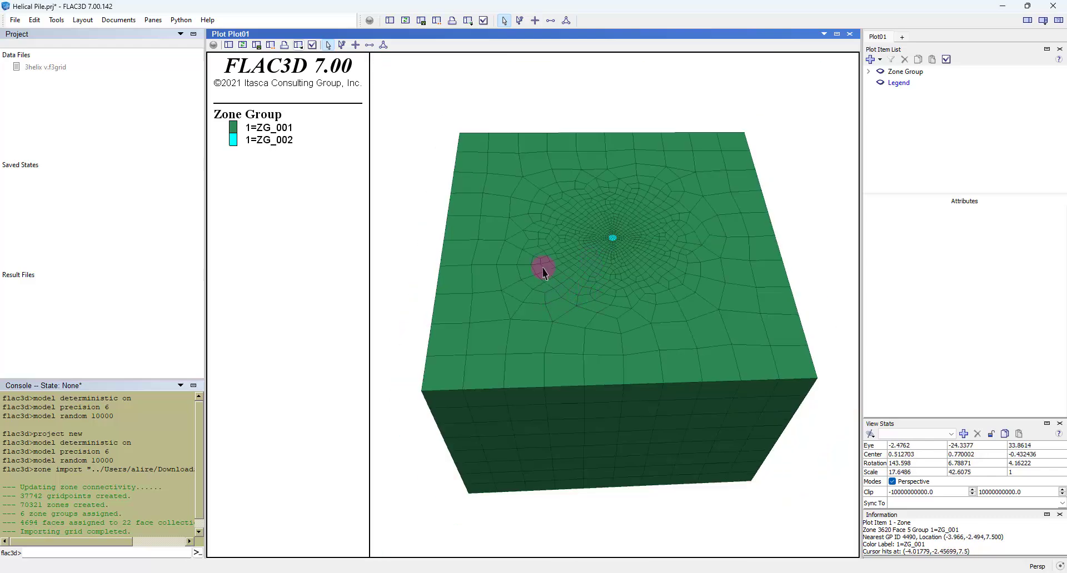
# - Hide soil group ZG_001, then orbit and zoom to inspect the three helix plates
pyautogui.rightClick(542, 268)
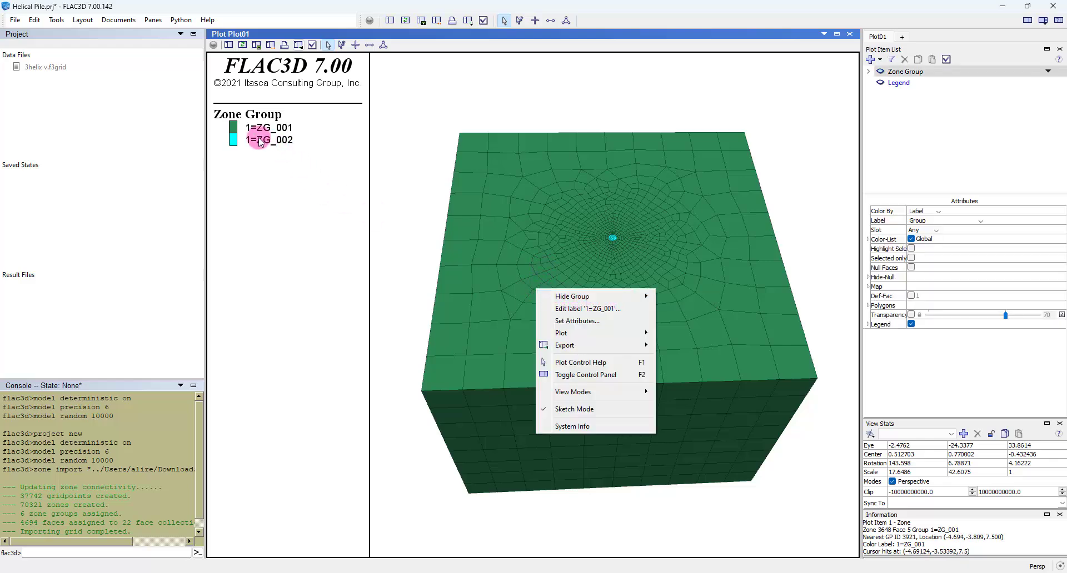
pyautogui.moveTo(571, 296)
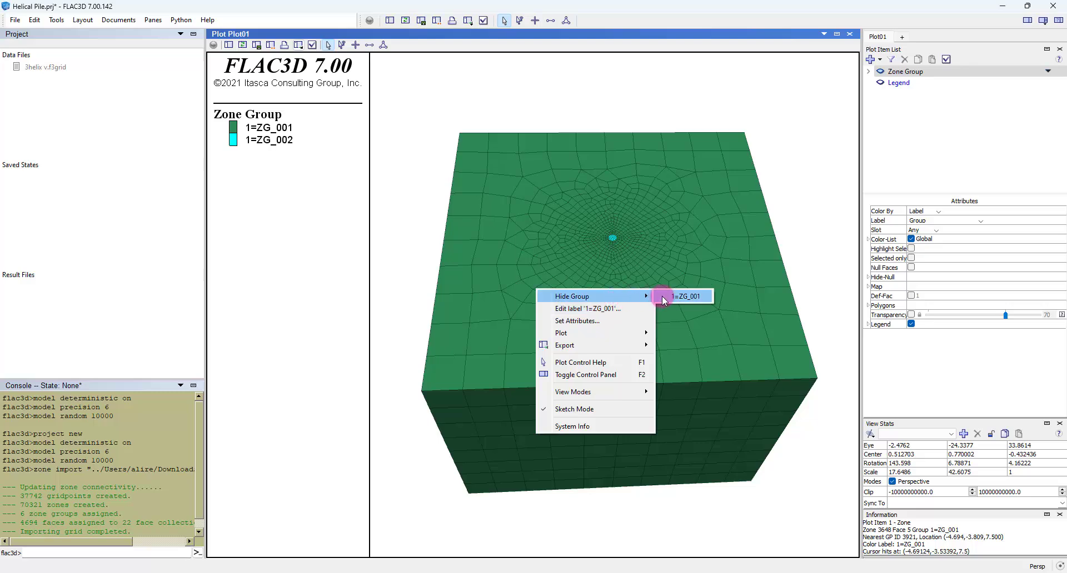
pyautogui.click(680, 296)
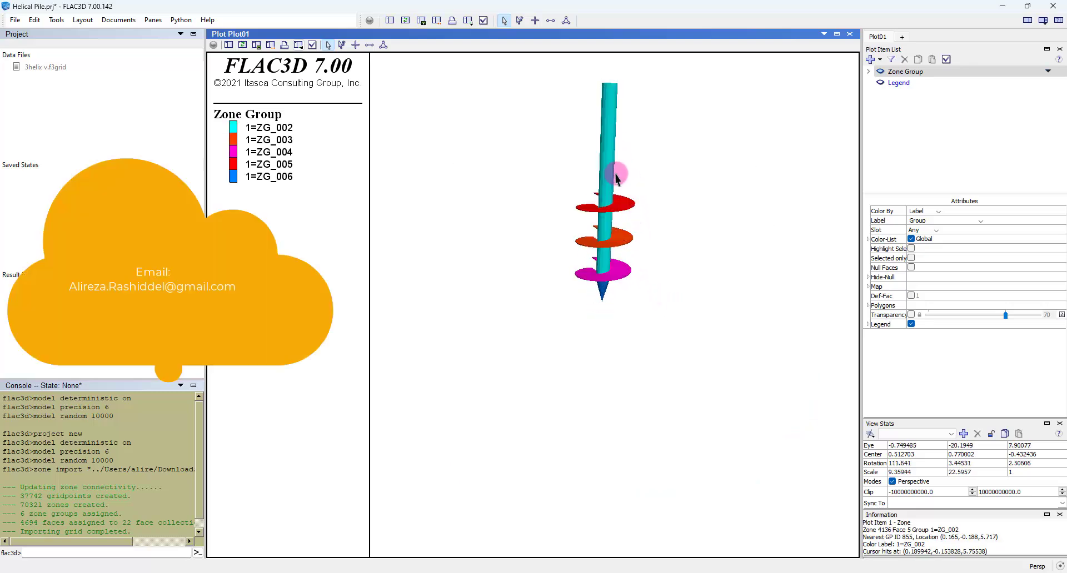
pyautogui.moveTo(615, 177); pyautogui.dragTo(615, 148)
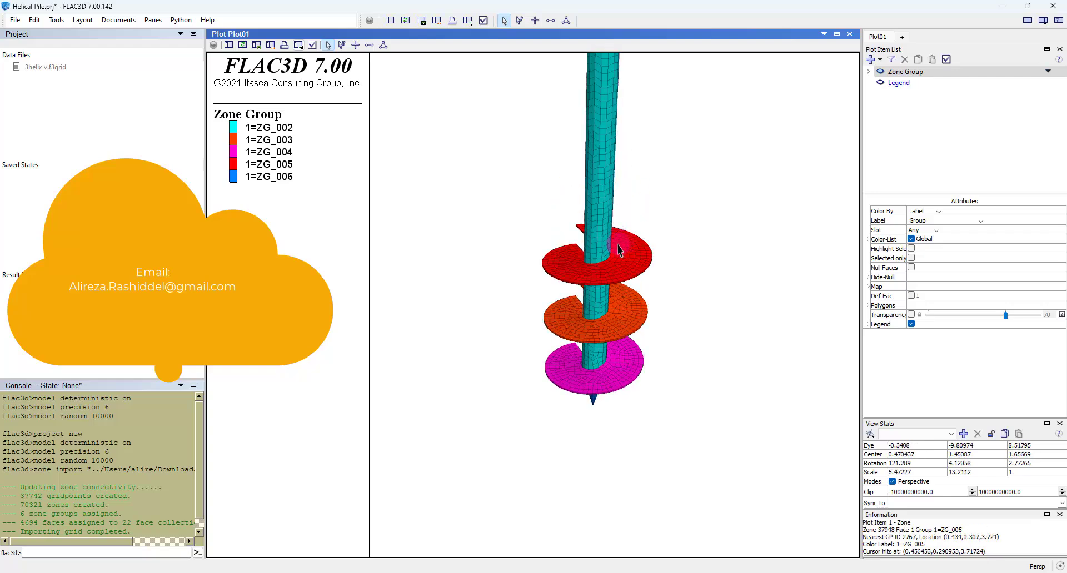
pyautogui.moveTo(612, 281)
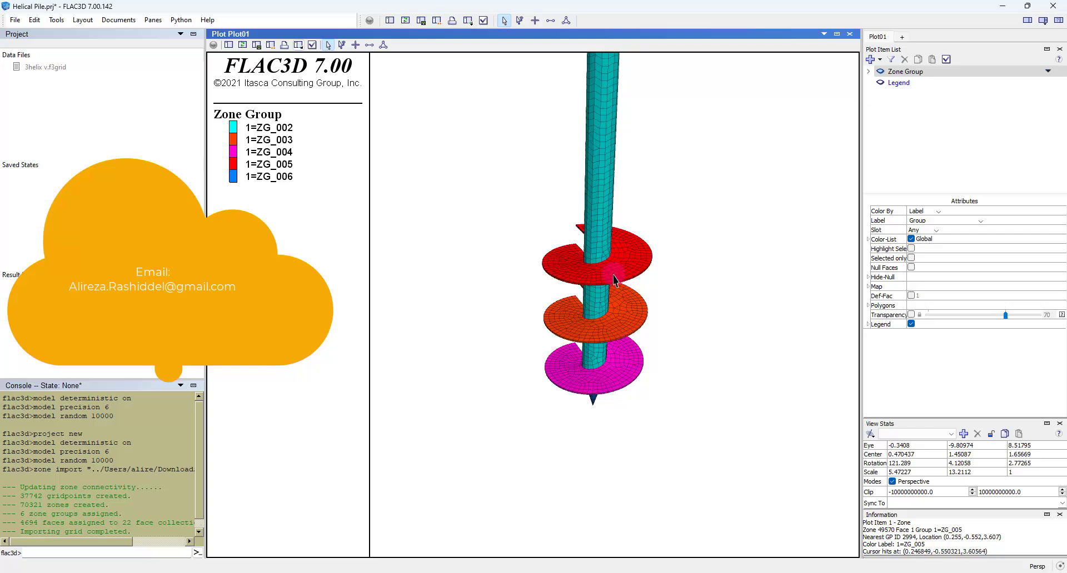
pyautogui.moveTo(612, 278); pyautogui.dragTo(619, 204)
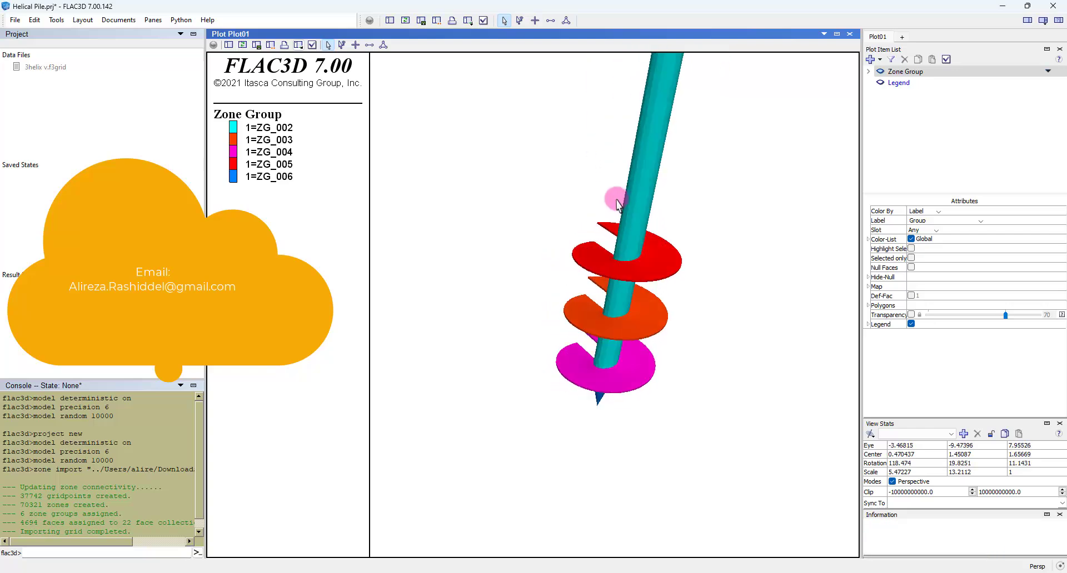
pyautogui.moveTo(615, 200); pyautogui.dragTo(599, 264)
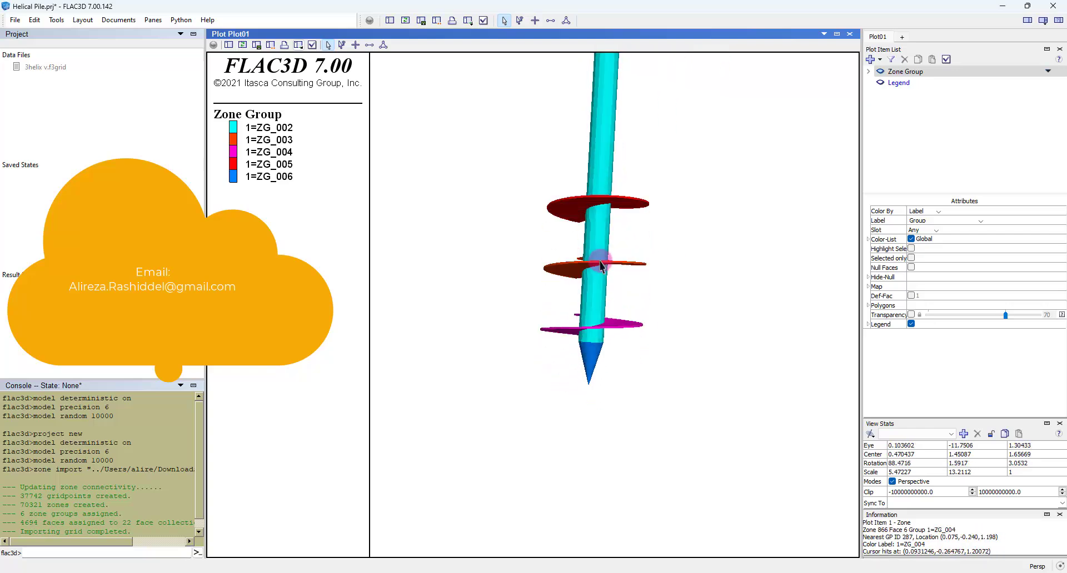
pyautogui.moveTo(602, 265); pyautogui.dragTo(585, 228)
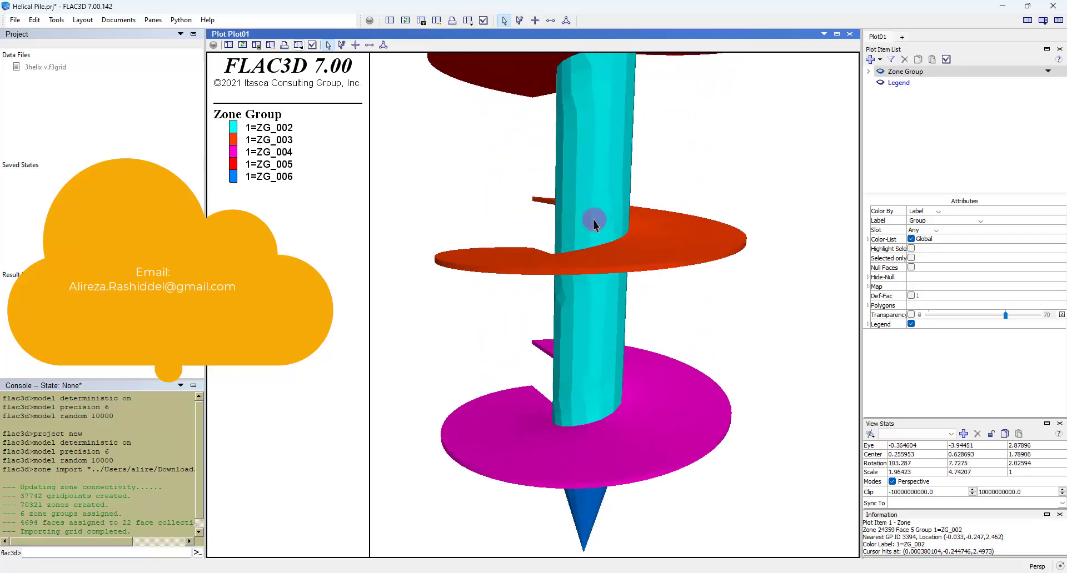
pyautogui.moveTo(595, 225); pyautogui.dragTo(599, 282)
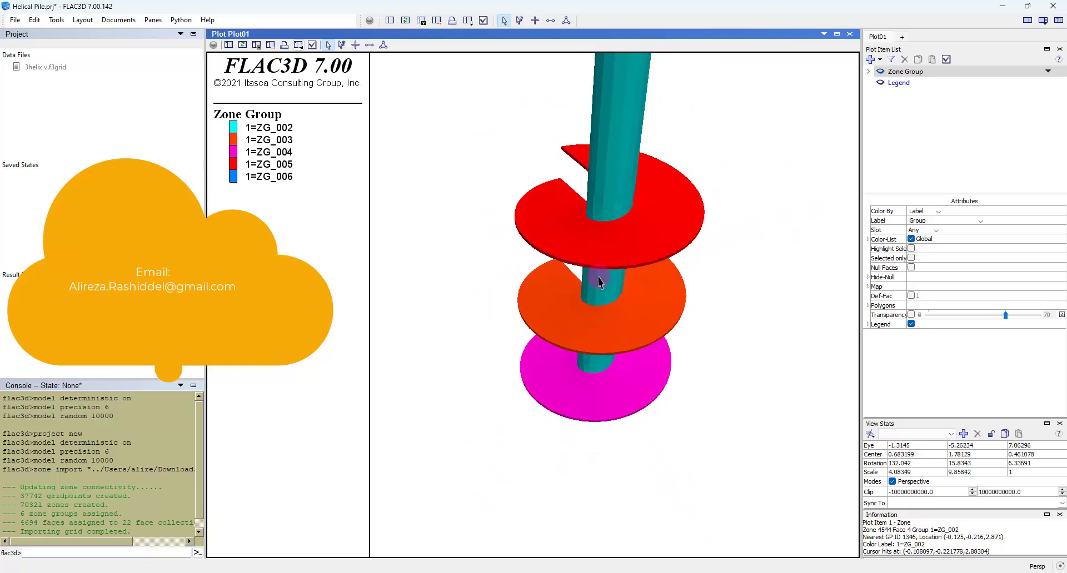
pyautogui.moveTo(599, 282); pyautogui.dragTo(612, 255)
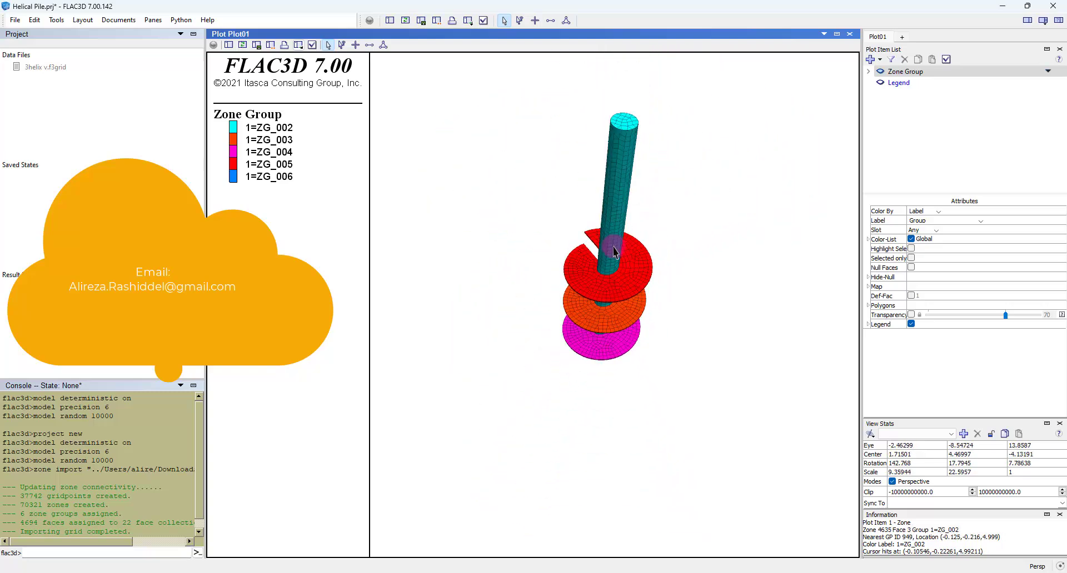
pyautogui.moveTo(618, 252); pyautogui.dragTo(594, 262)
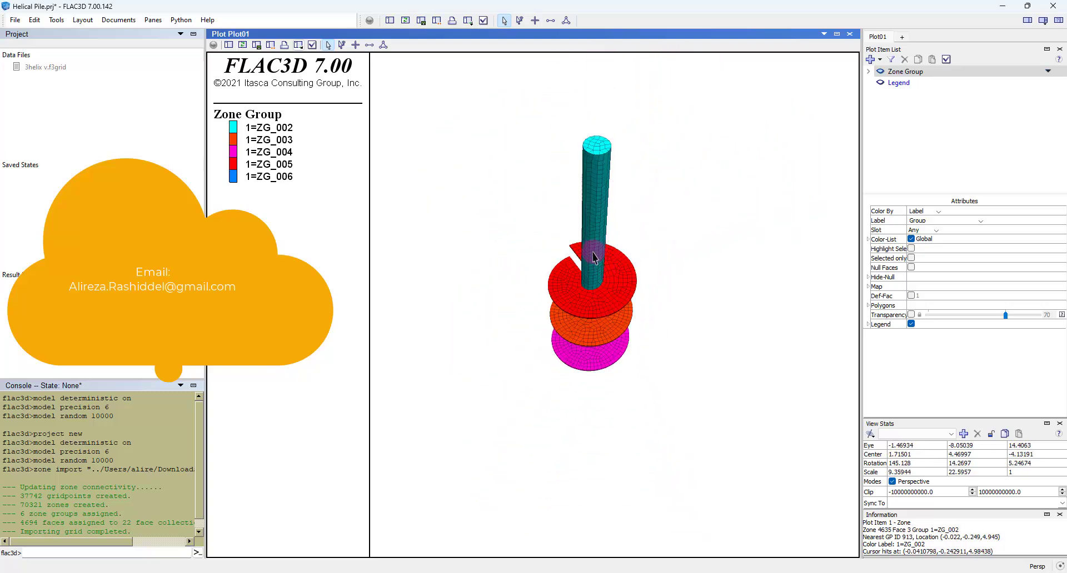
# - Create a new empty plot, accepting the default name Plot02
pyautogui.rightClick(461, 334)
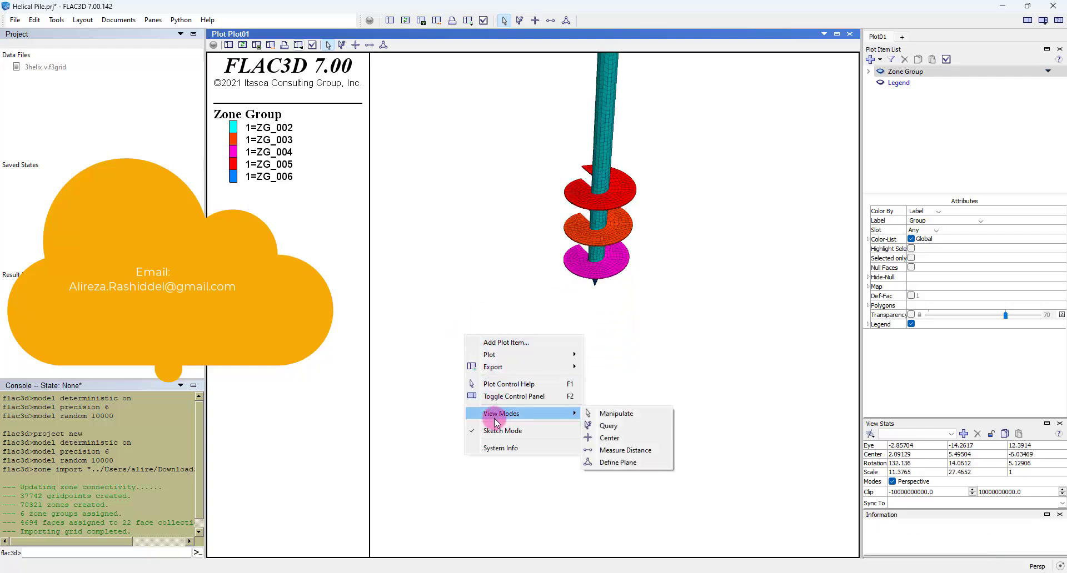
pyautogui.moveTo(510, 401)
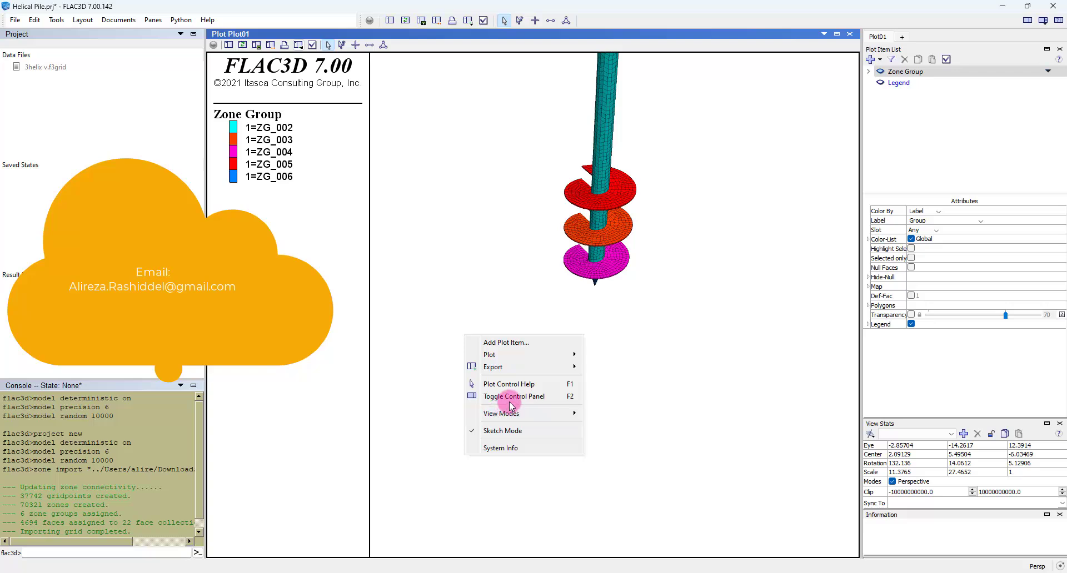
pyautogui.moveTo(639, 412)
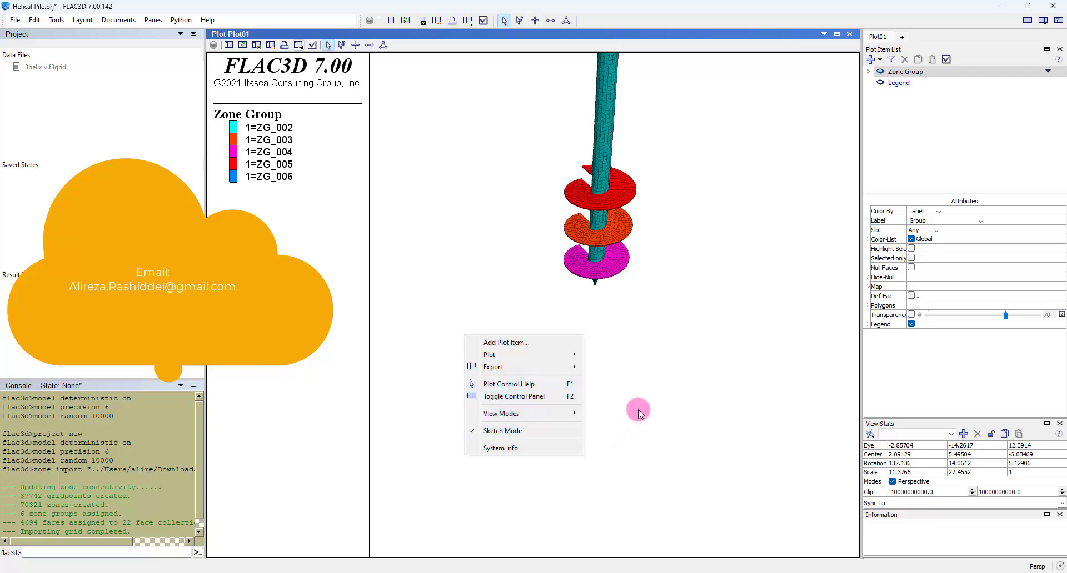
pyautogui.moveTo(638, 398)
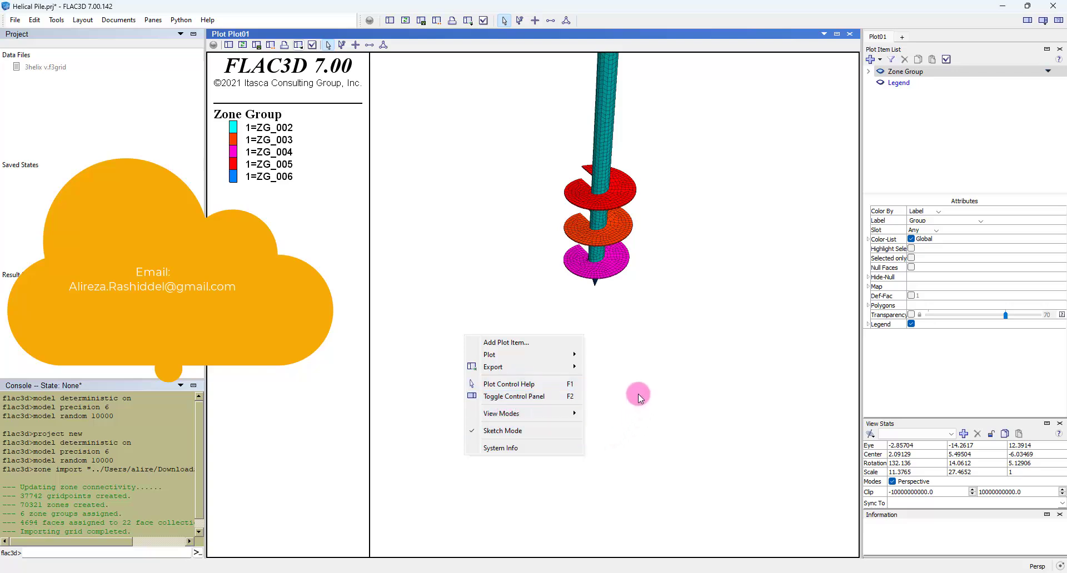
pyautogui.moveTo(633, 395)
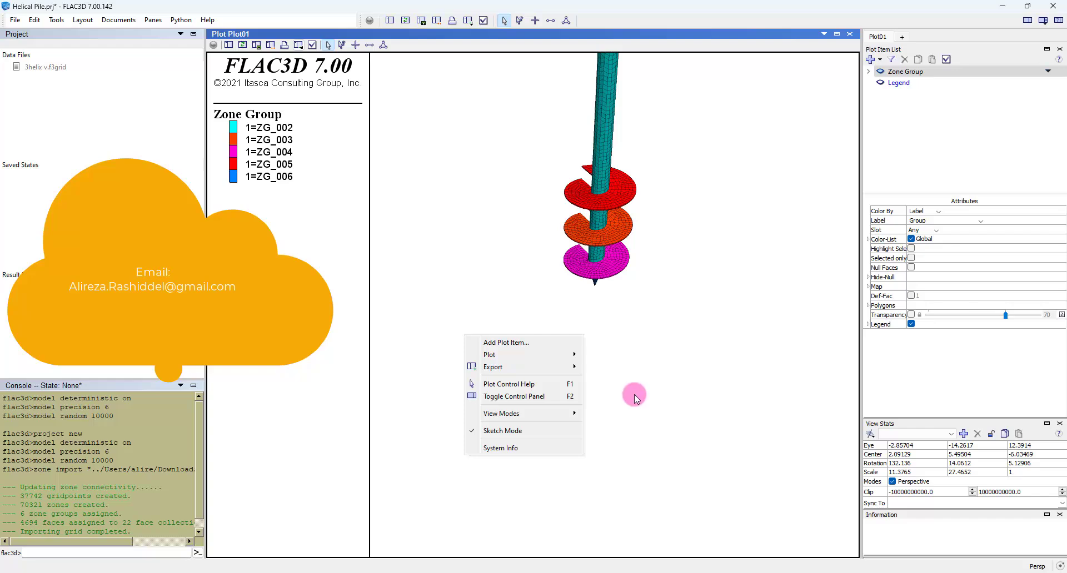
pyautogui.moveTo(629, 397)
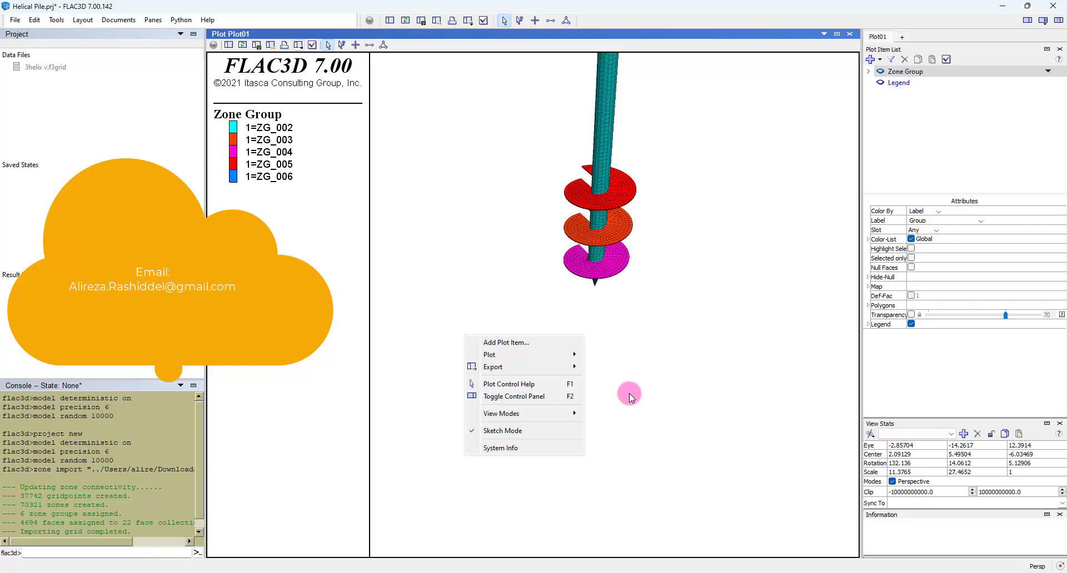
pyautogui.moveTo(624, 394)
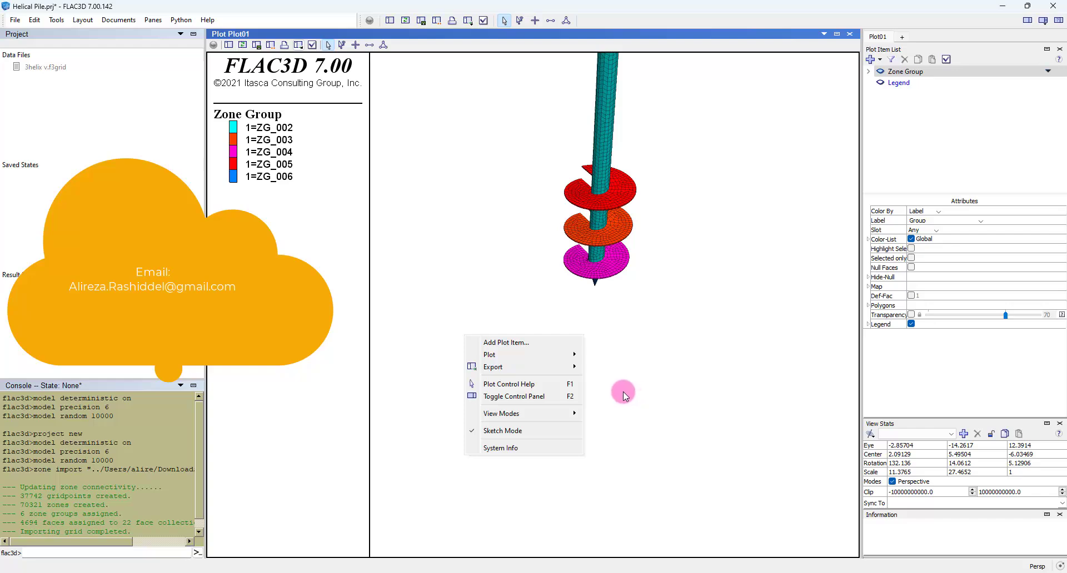
pyautogui.moveTo(622, 396)
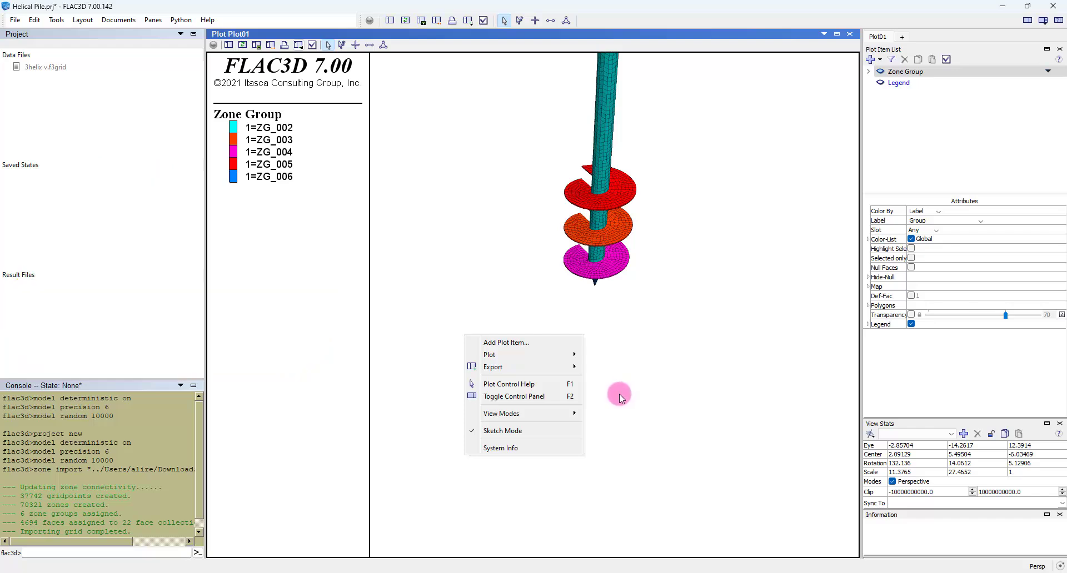
pyautogui.moveTo(640, 437)
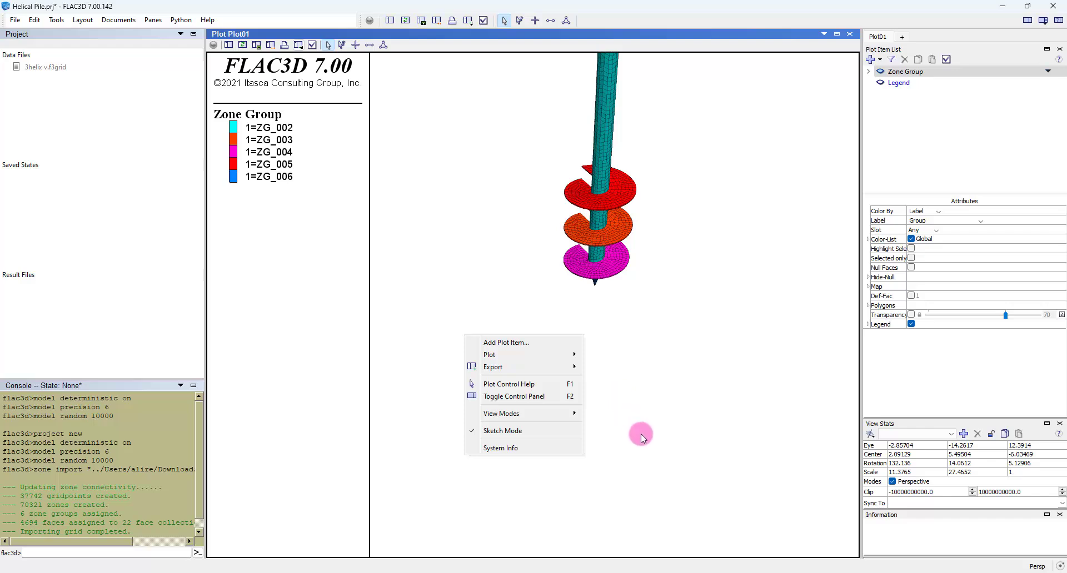
pyautogui.moveTo(632, 433)
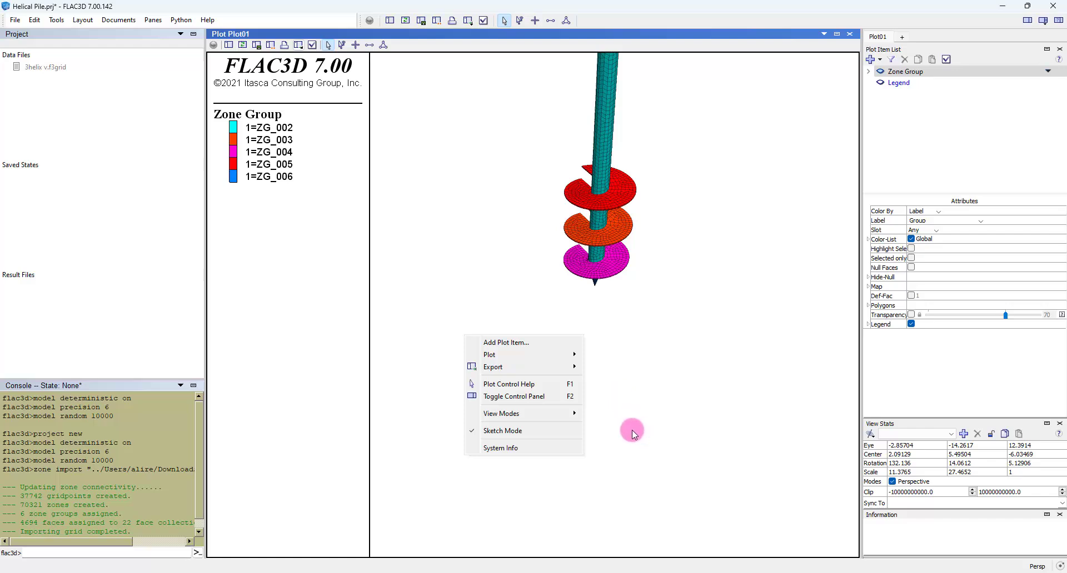
pyautogui.moveTo(627, 427)
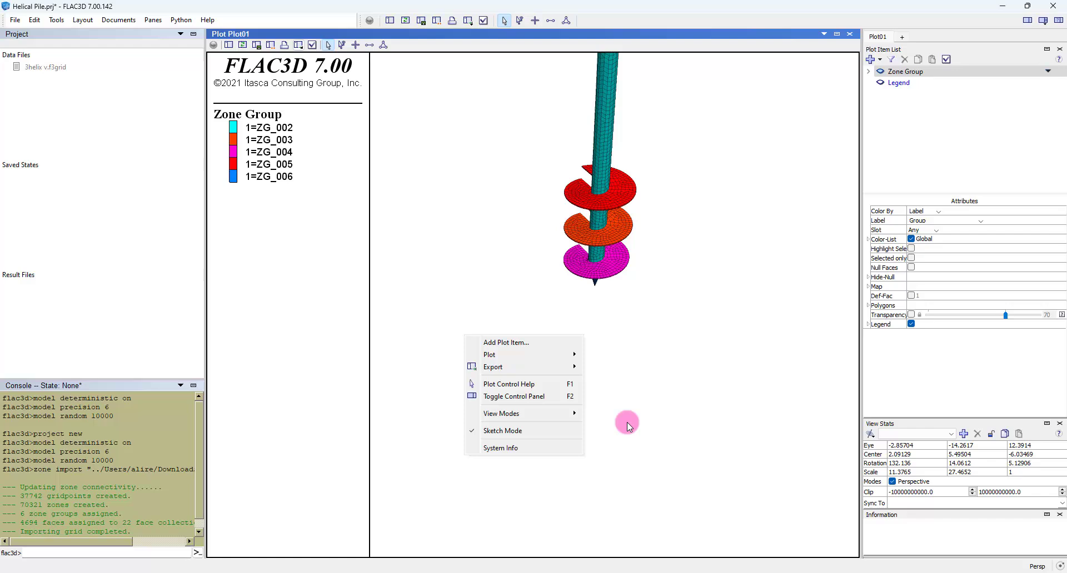
pyautogui.moveTo(631, 421)
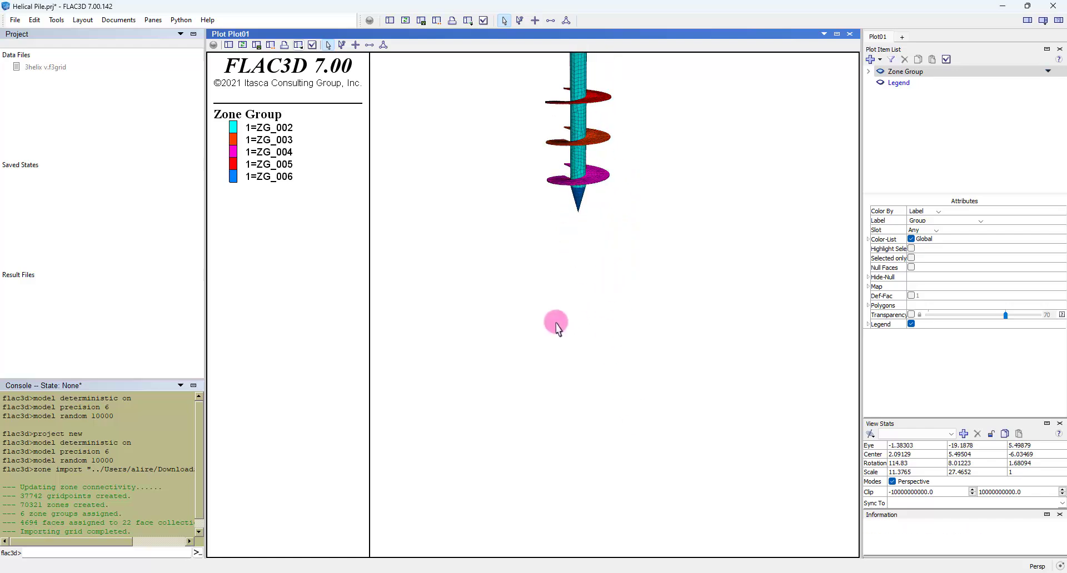
pyautogui.rightClick(556, 324)
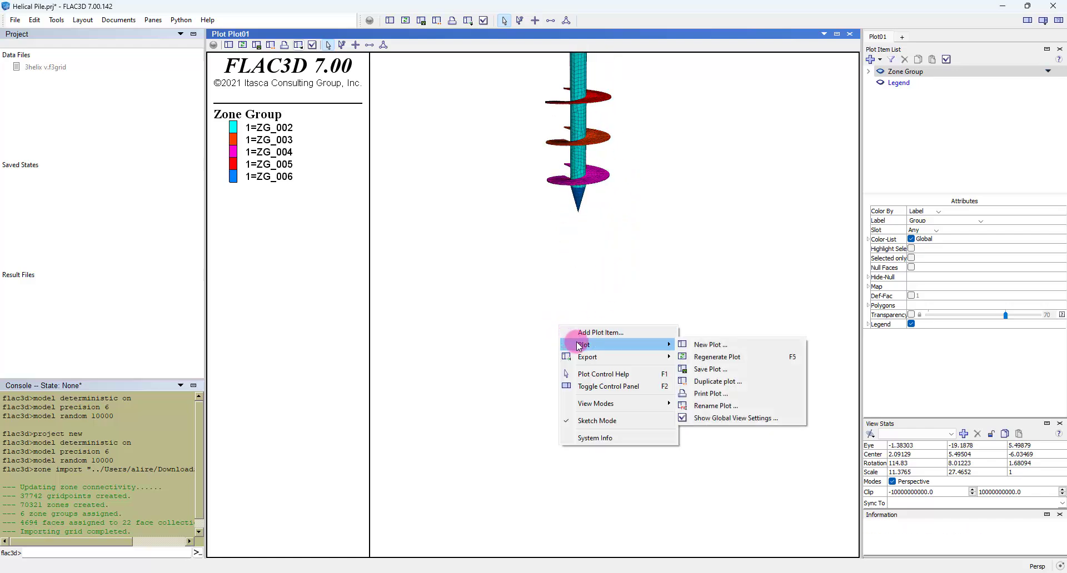
pyautogui.click(715, 405)
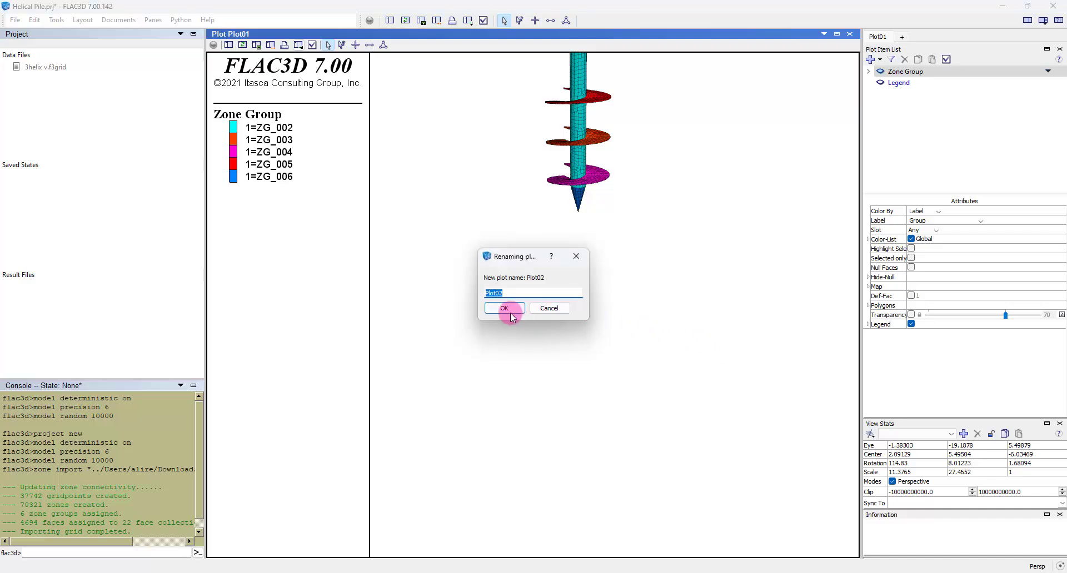
pyautogui.click(503, 308)
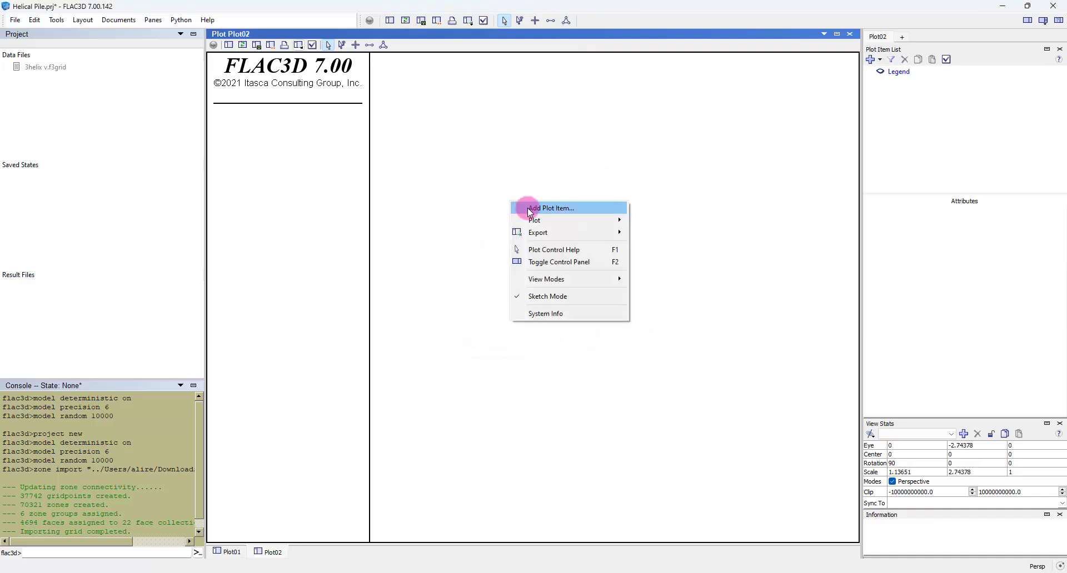
# - Add a Zone Group Surfaces item to Plot02 and zoom around the helices
pyautogui.click(552, 208)
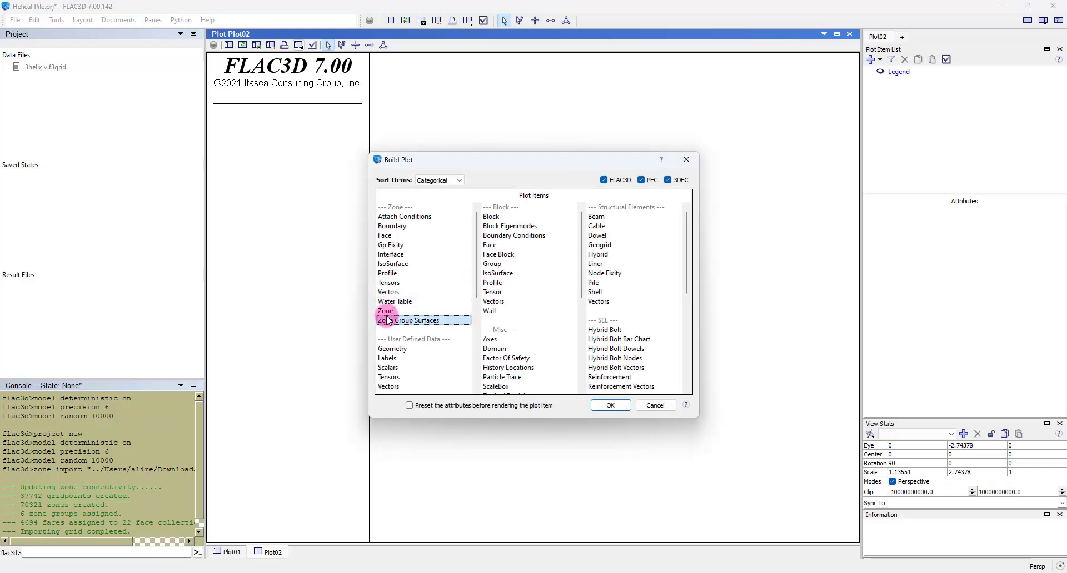
pyautogui.click(609, 404)
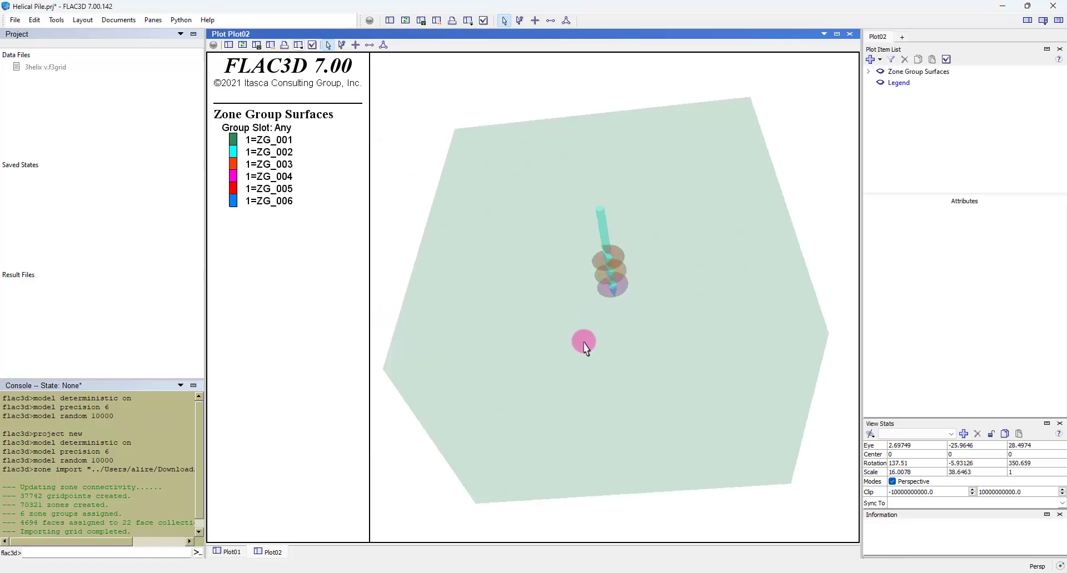
pyautogui.moveTo(582, 346); pyautogui.dragTo(629, 218)
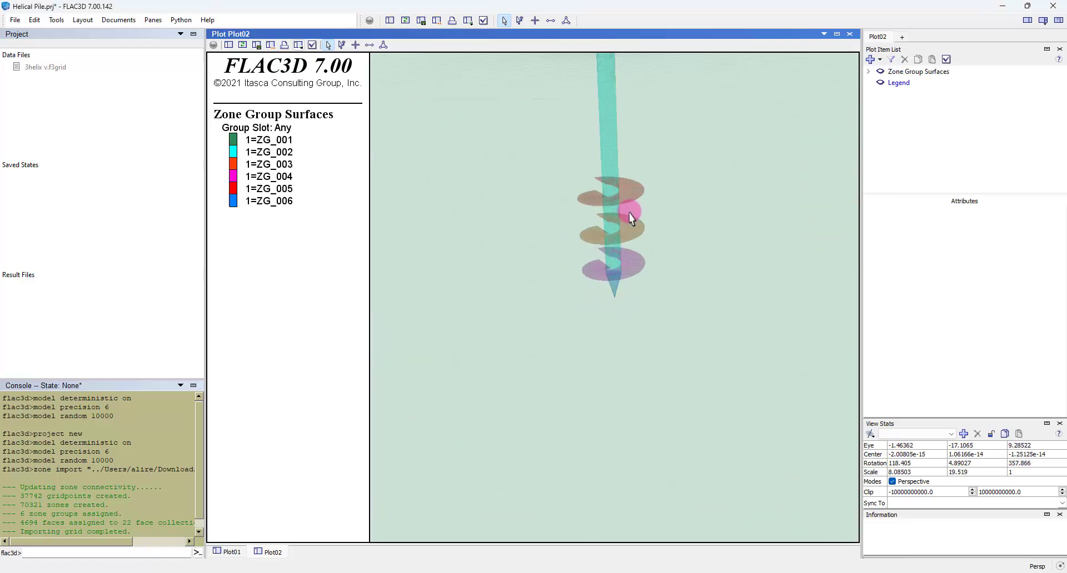
pyautogui.moveTo(630, 218); pyautogui.dragTo(646, 284)
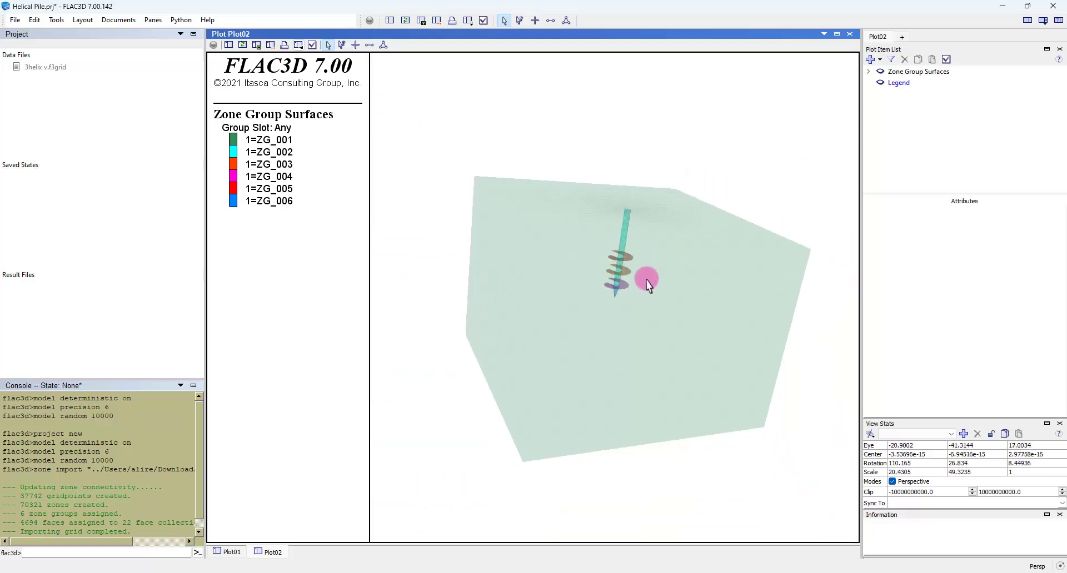
pyautogui.moveTo(646, 284); pyautogui.dragTo(627, 289)
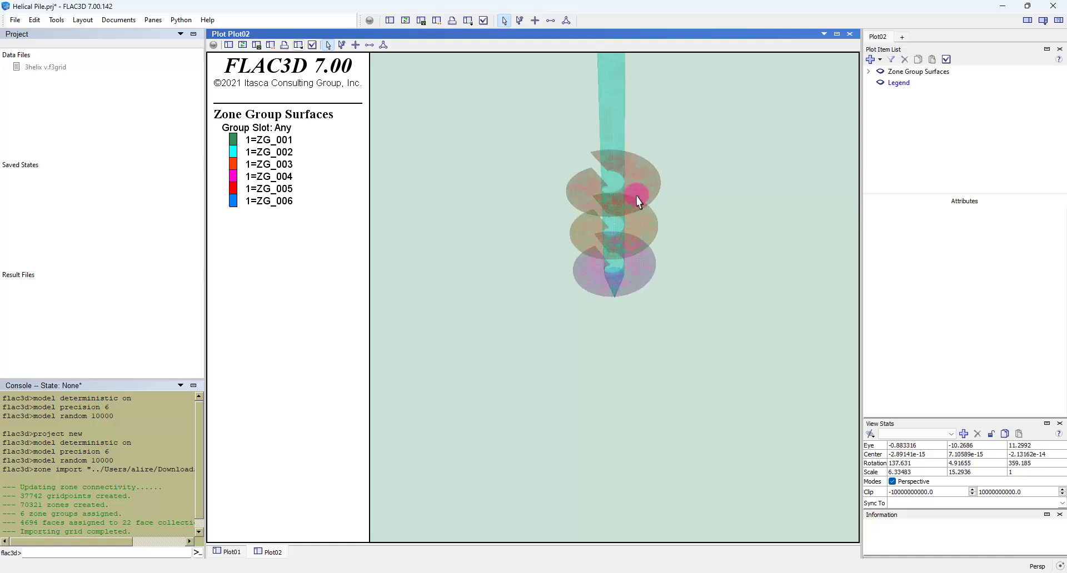
pyautogui.moveTo(639, 202); pyautogui.dragTo(626, 227)
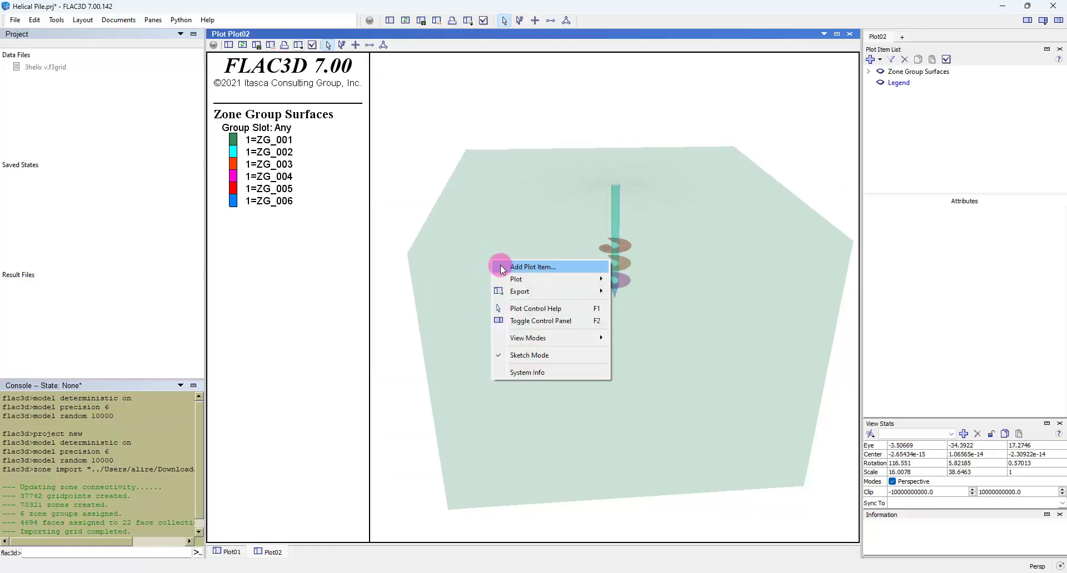
# - Add a Zone Group item and hide the Zone Group Surfaces layer
pyautogui.click(532, 267)
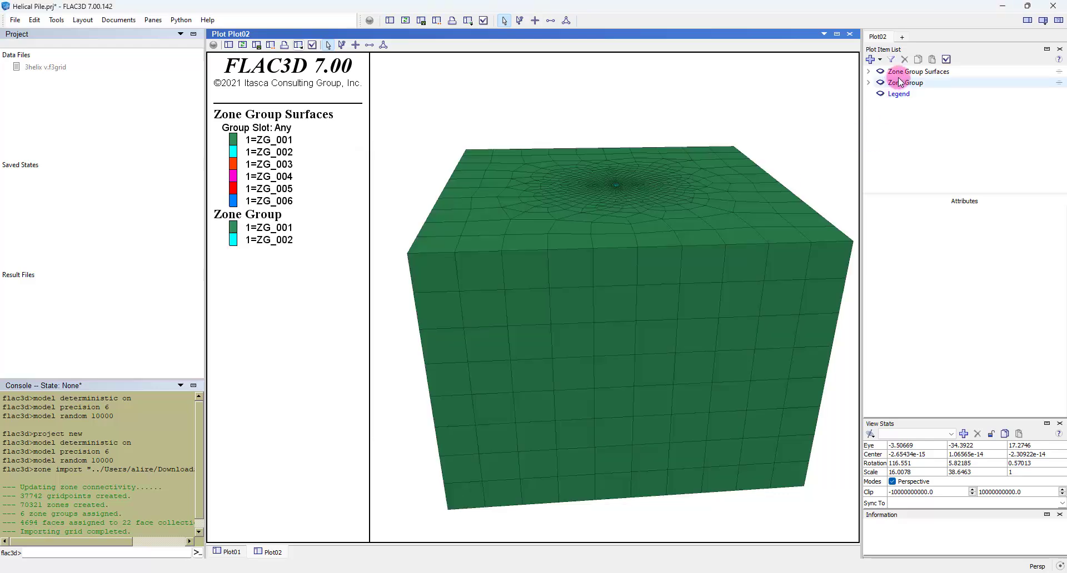
pyautogui.click(919, 72)
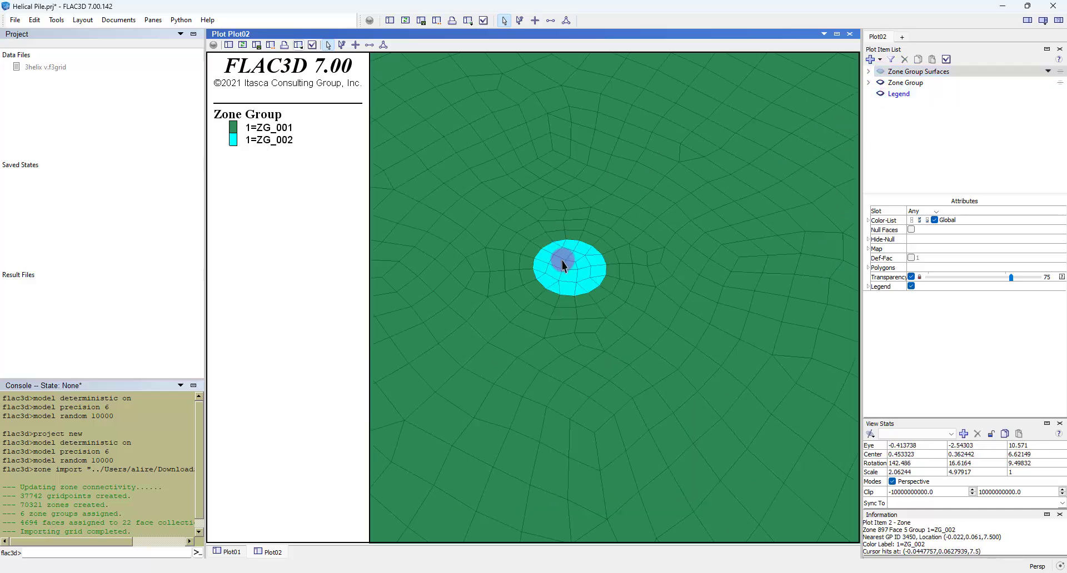
# - Hide pile shaft group ZG_002 and orbit to look down into the shaft hole
pyautogui.rightClick(563, 265)
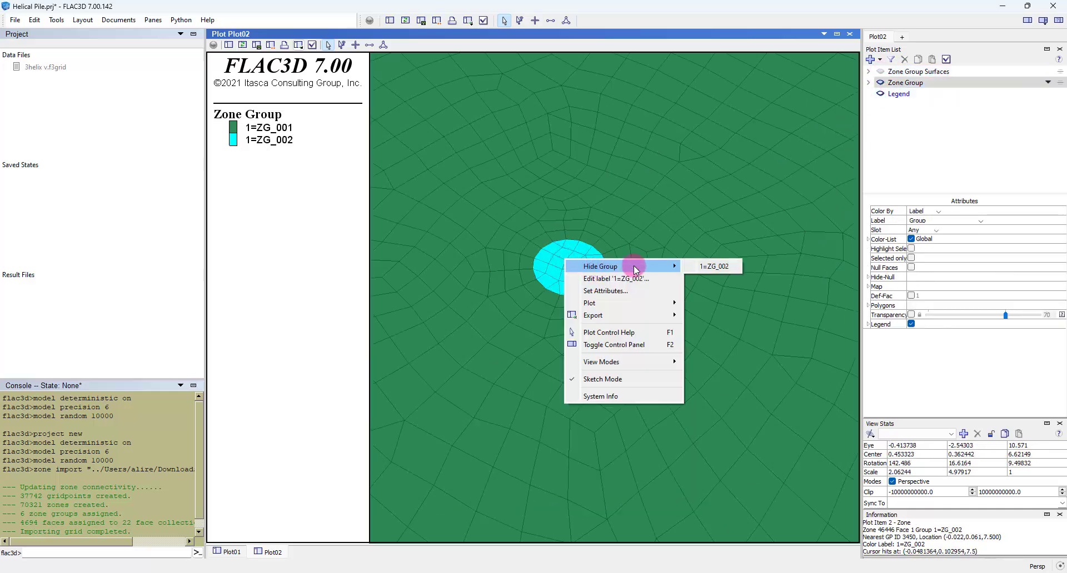
pyautogui.moveTo(713, 266)
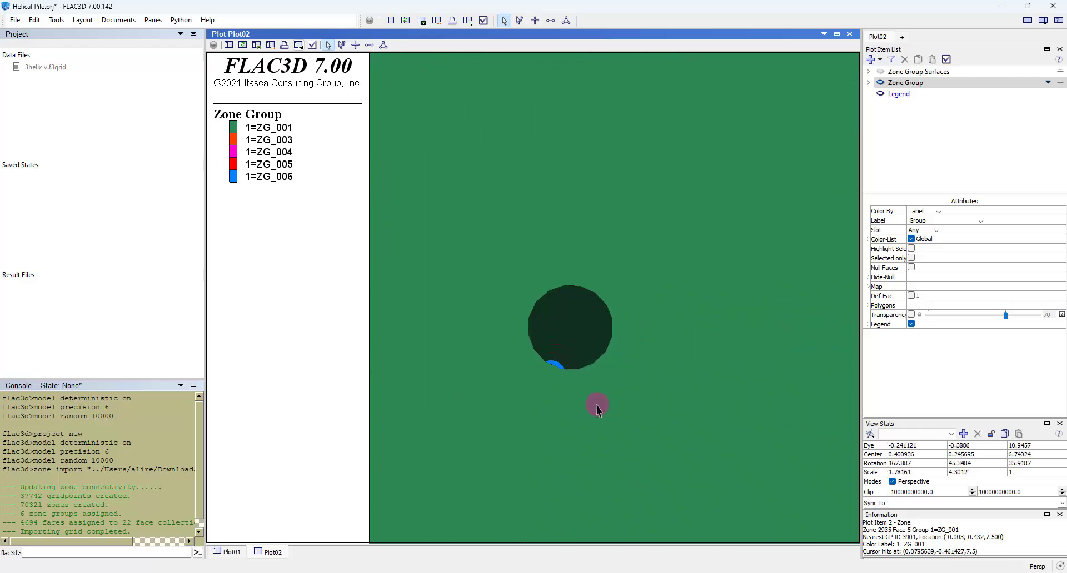
pyautogui.moveTo(597, 406); pyautogui.dragTo(575, 330)
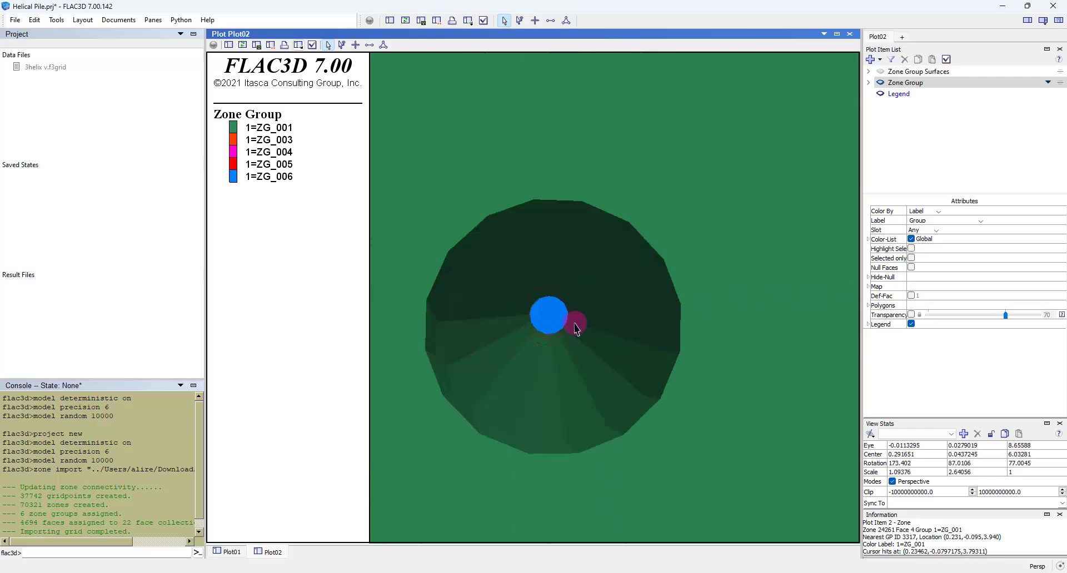